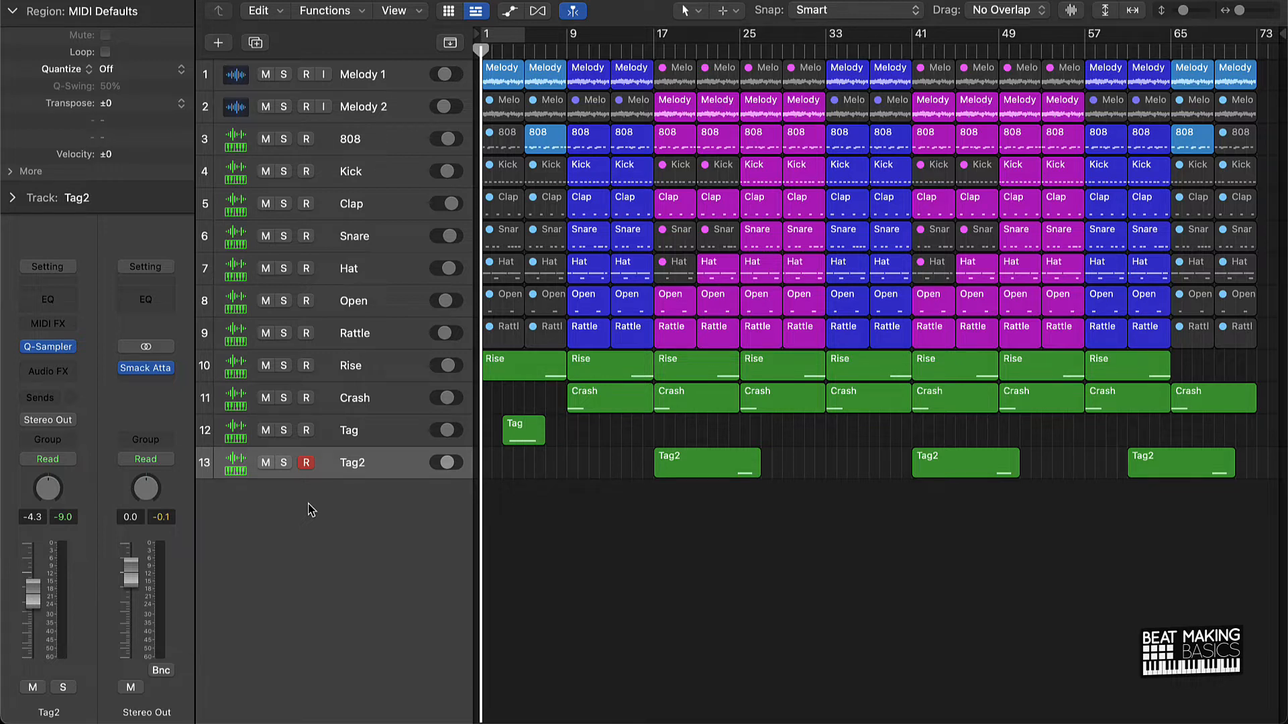
Step: Bring up the mixer for the 13-track beat project
{"action": "left_click", "coordinate": [306, 462]}
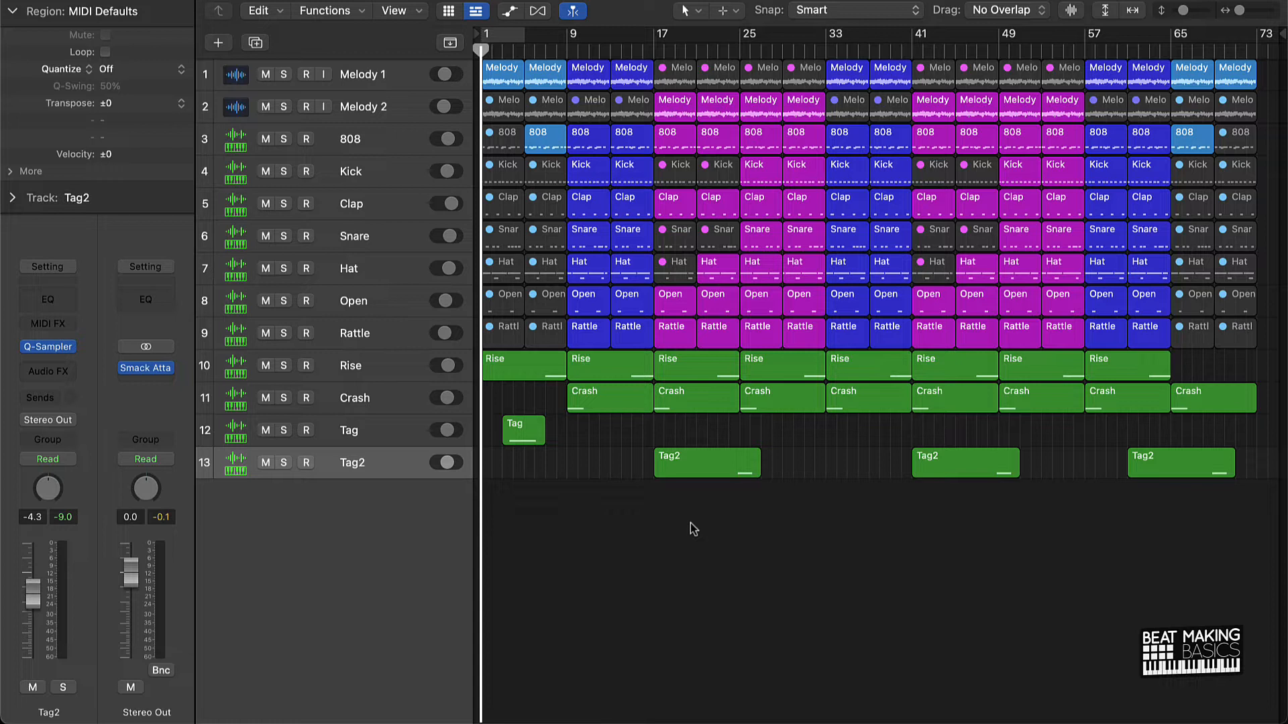
{"action": "mouse_move", "coordinate": [525, 270]}
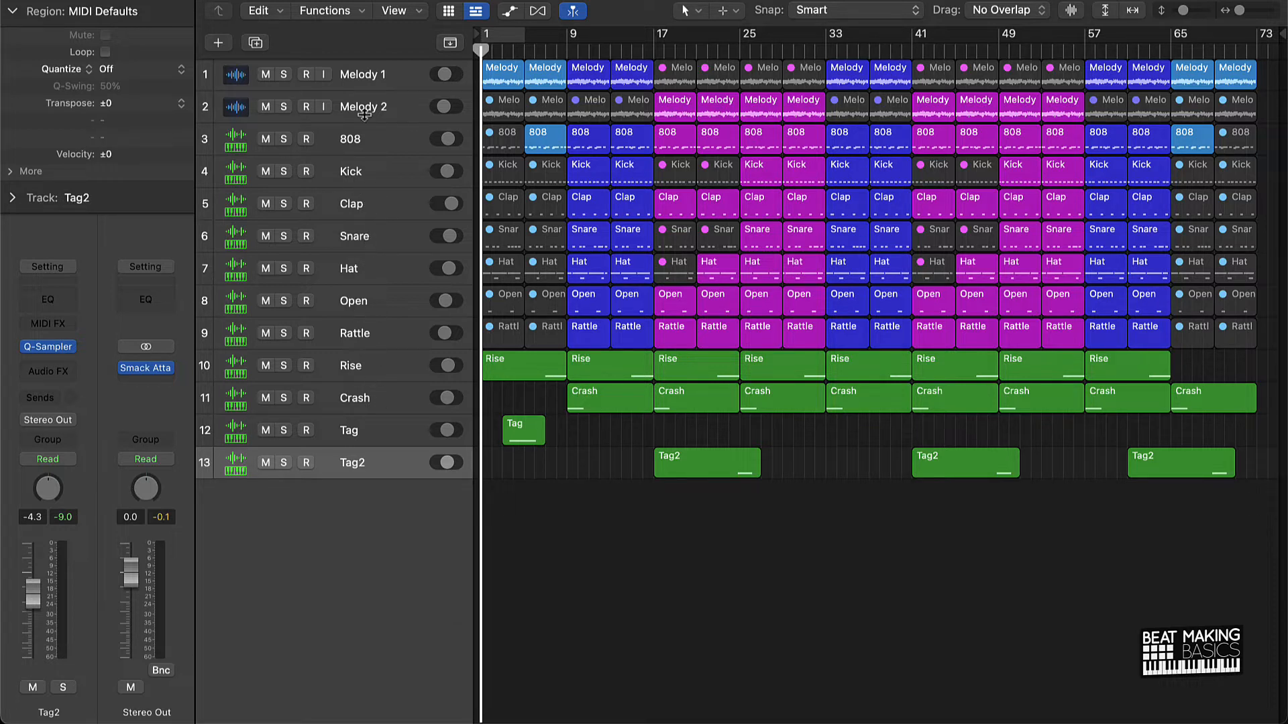
{"action": "mouse_move", "coordinate": [612, 571]}
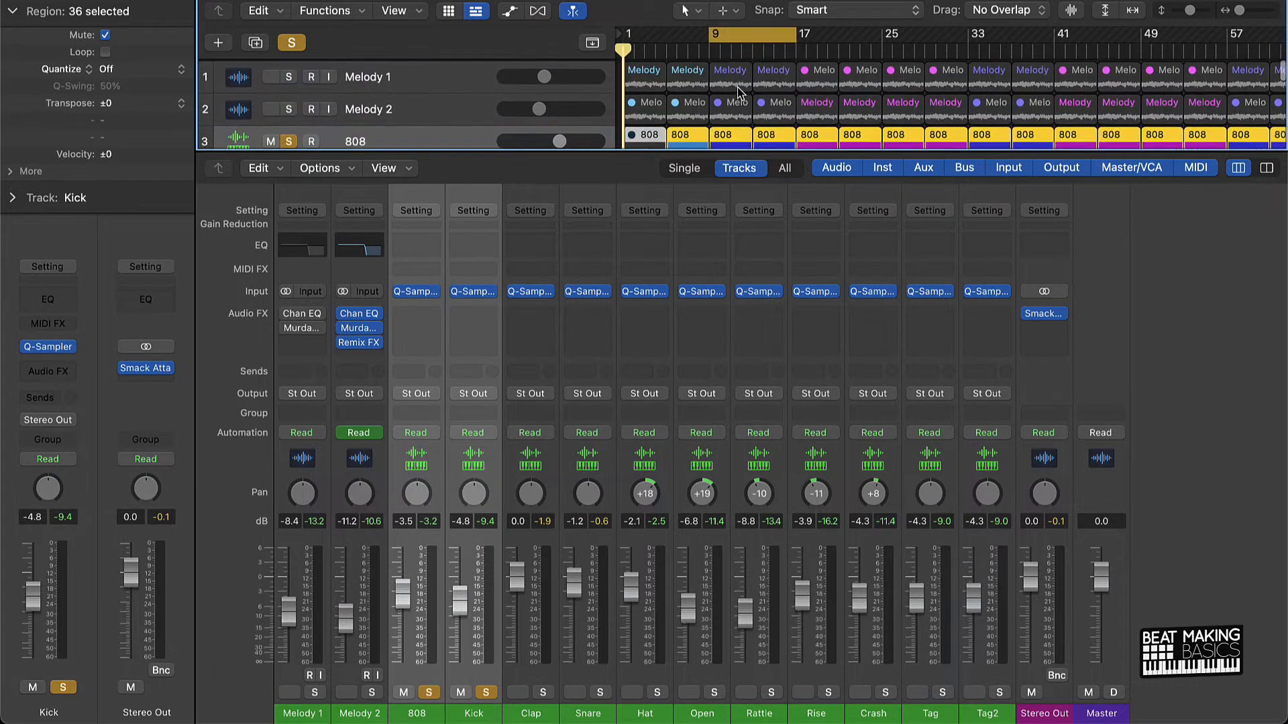
Step: Solo the Kick channel alongside the 808 in the mixer
{"action": "scroll", "scroll_direction": "down", "scroll_amount": 3}
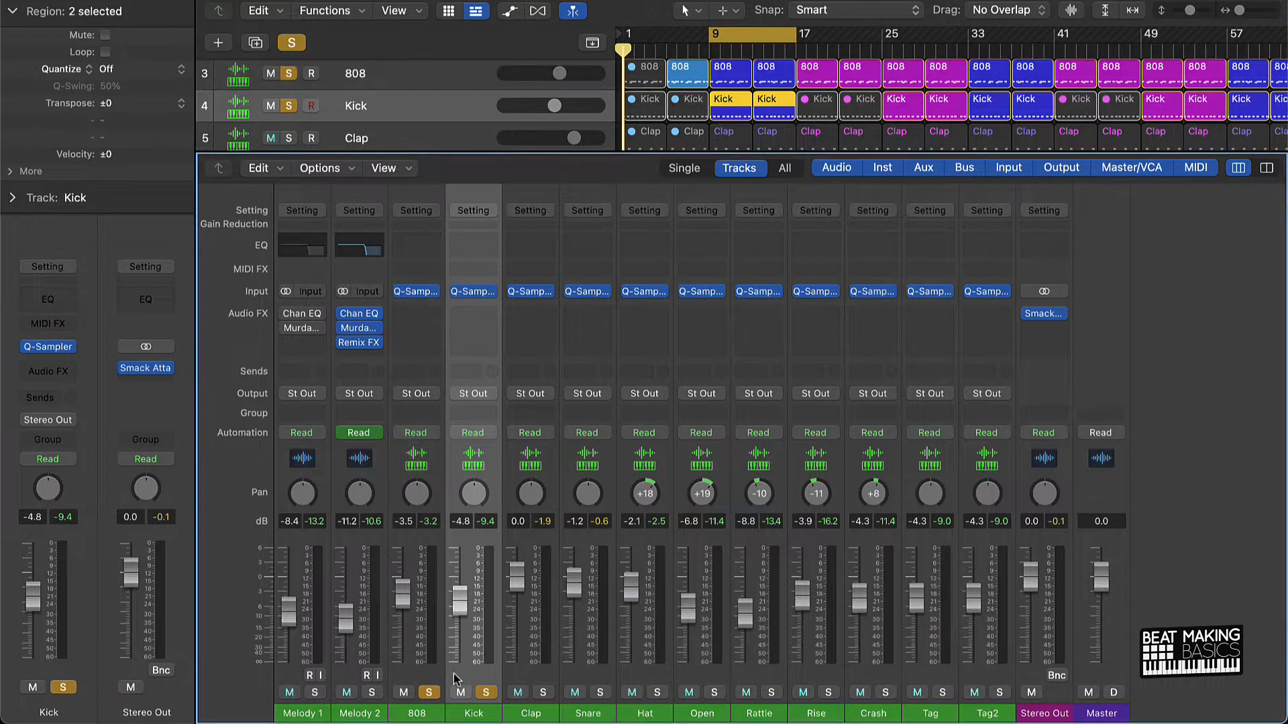
{"action": "left_click", "coordinate": [404, 693]}
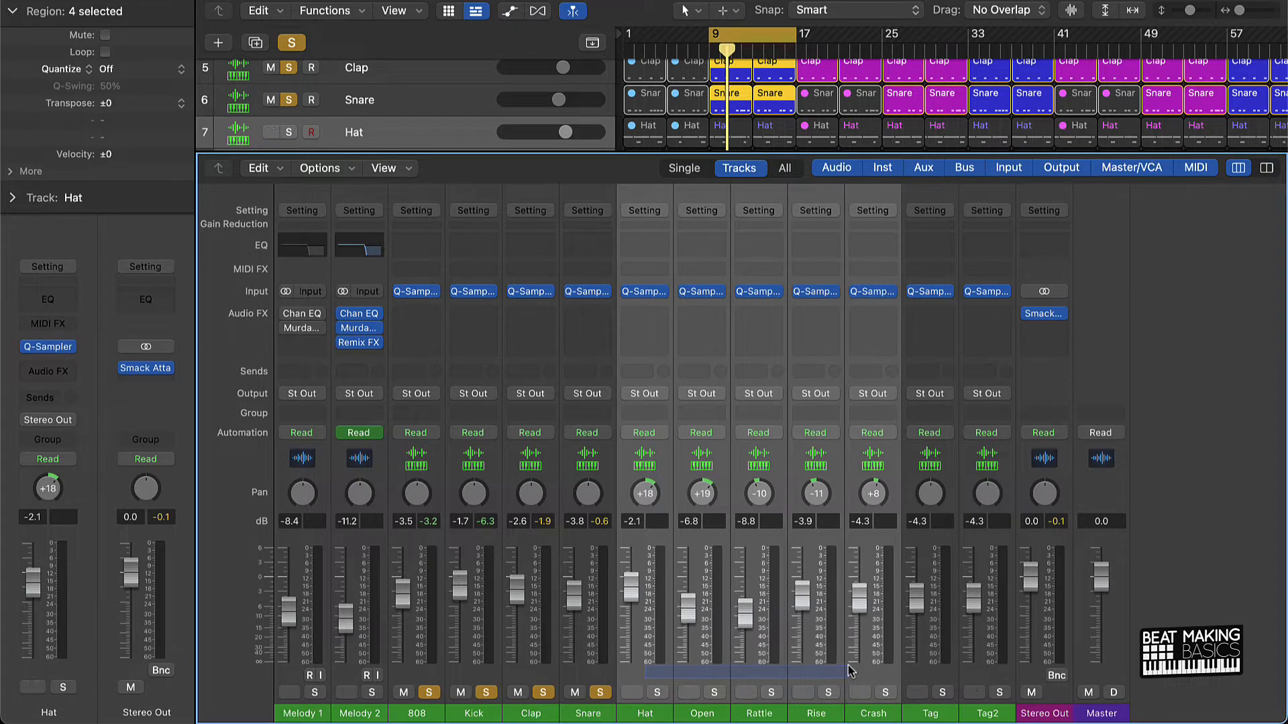
Step: Scroll the mixer toward the melody, hat and effect channels
{"action": "scroll", "scroll_direction": "down", "scroll_amount": 3}
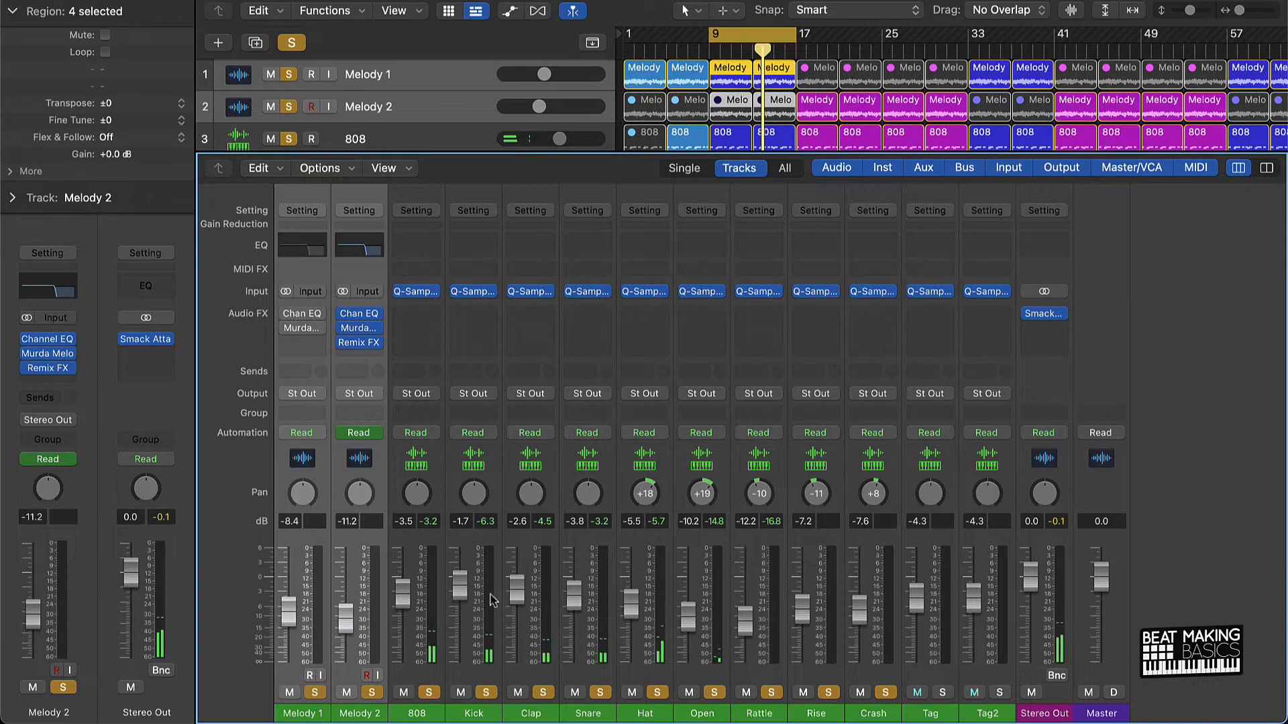
{"action": "mouse_move", "coordinate": [786, 629]}
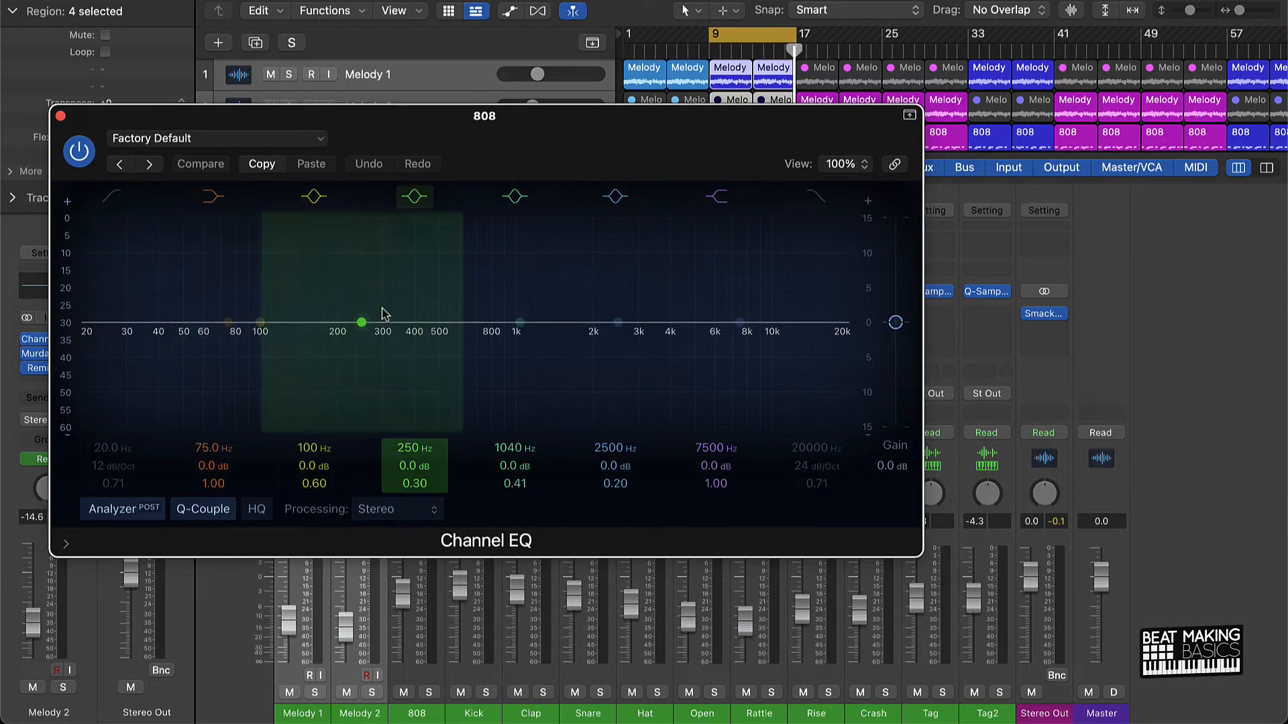
{"action": "mouse_move", "coordinate": [418, 266]}
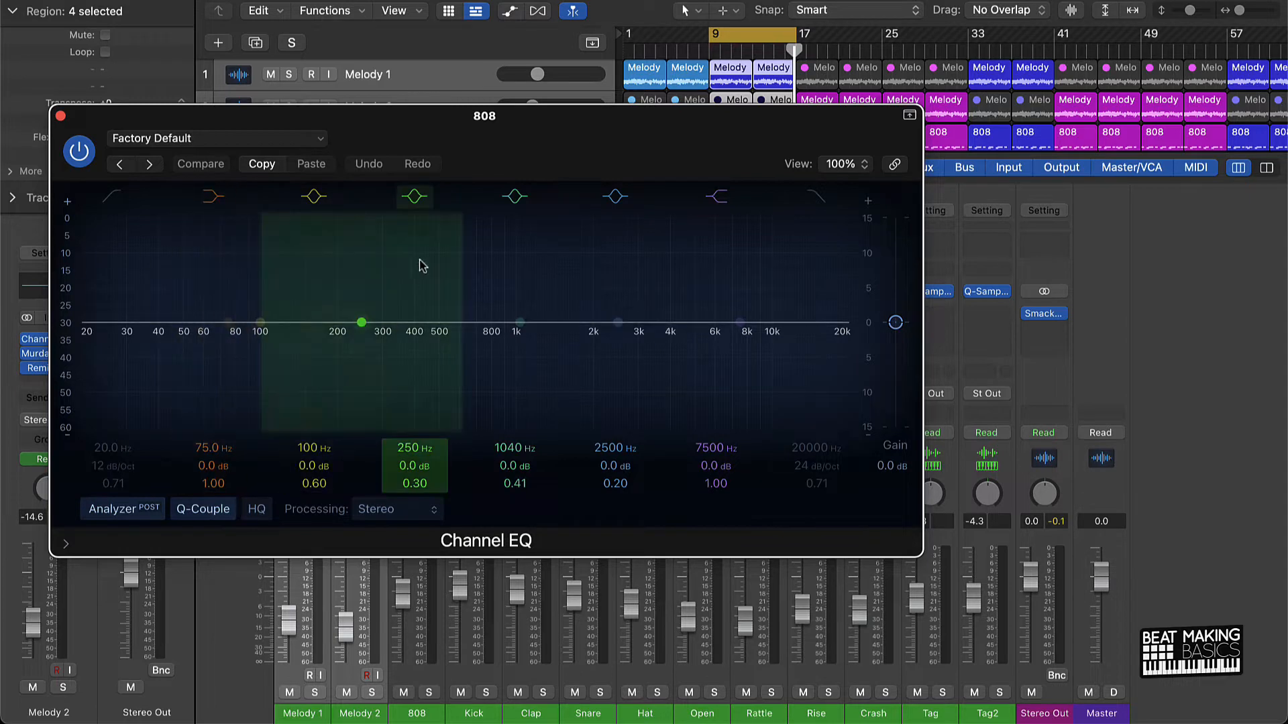
Step: Enable the Analyzer on the 808's Channel EQ, inspect the lowest and 100 Hz bands, then close it flat
{"action": "left_click", "coordinate": [213, 196]}
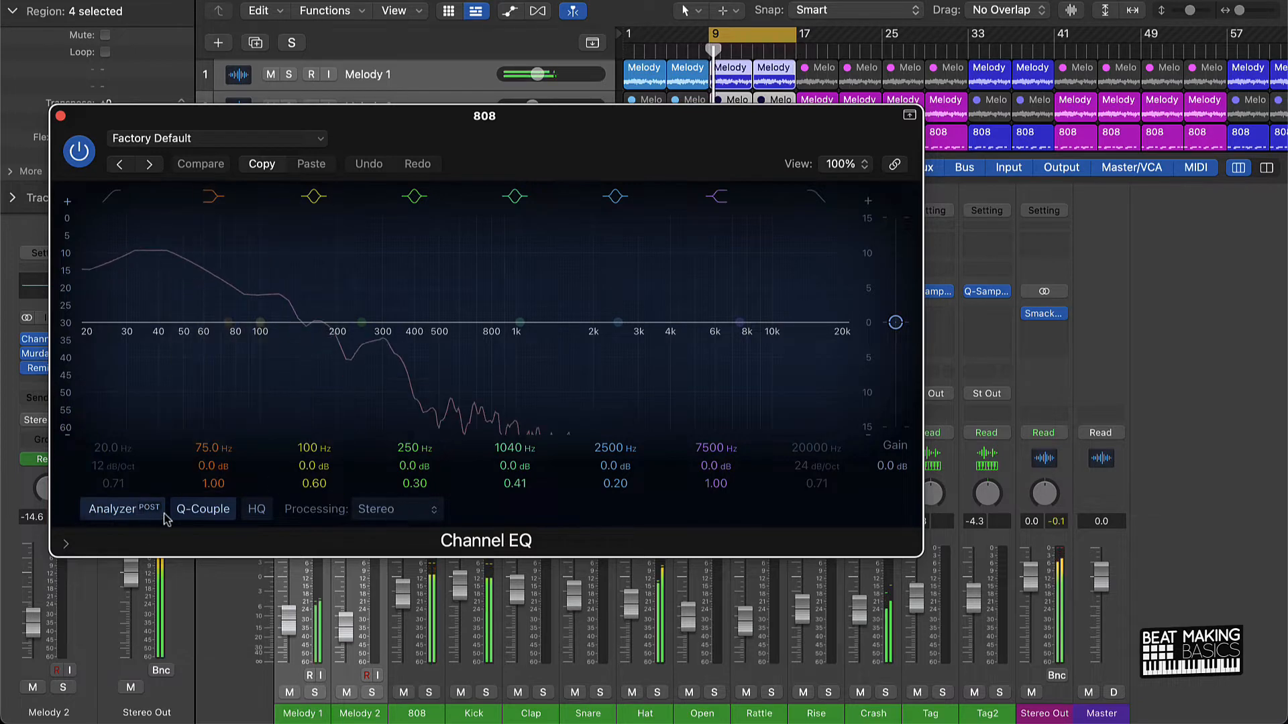
{"action": "left_click", "coordinate": [212, 196]}
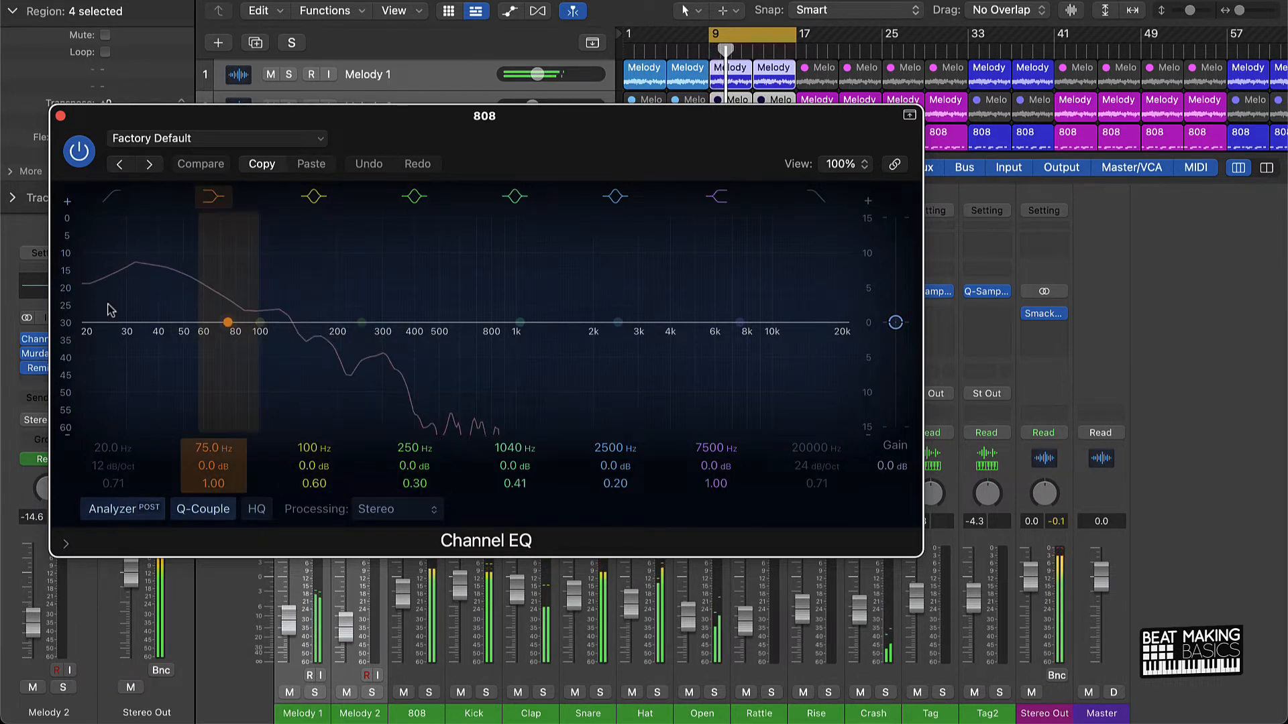
{"action": "left_click", "coordinate": [415, 196]}
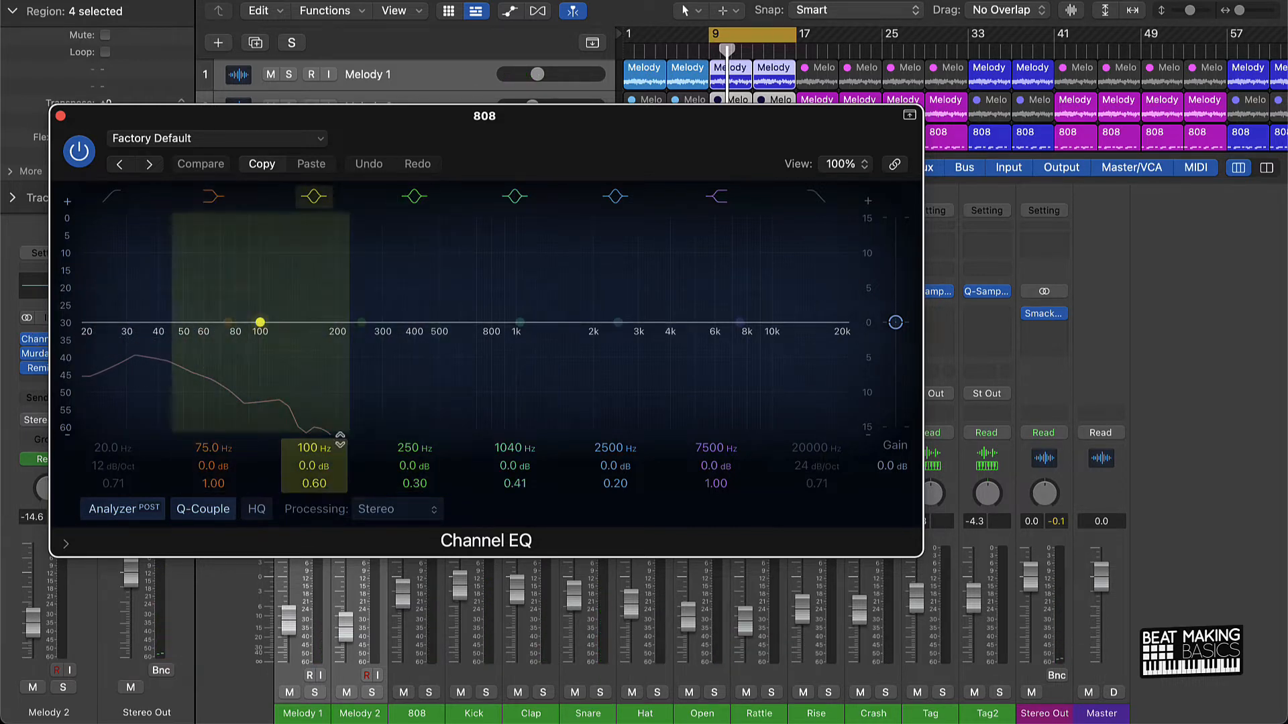
{"action": "left_click", "coordinate": [415, 196]}
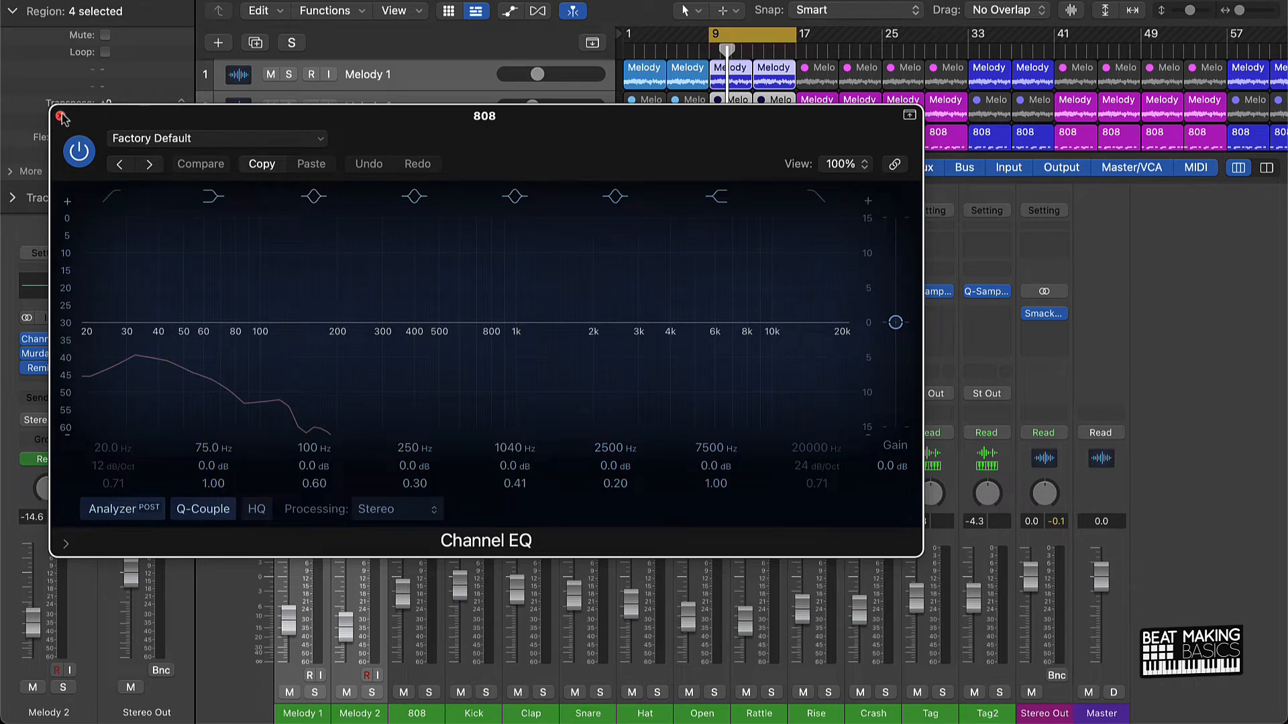
{"action": "left_click", "coordinate": [62, 116]}
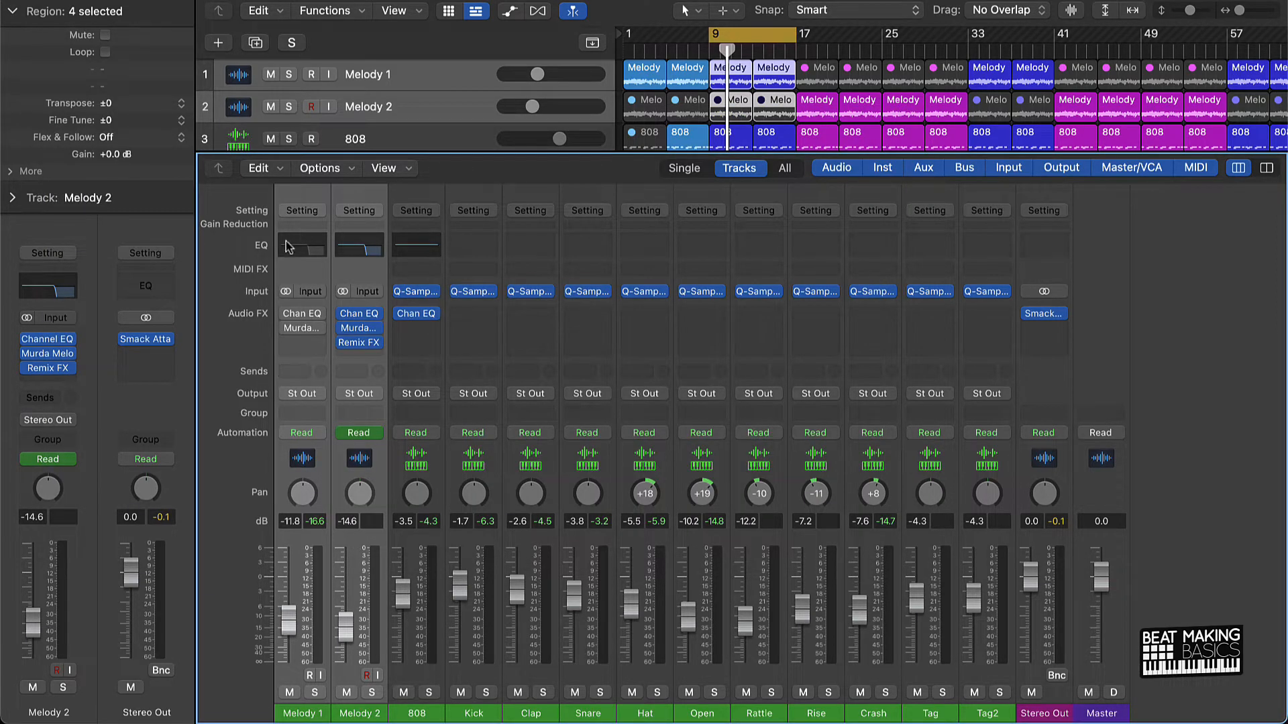
{"action": "mouse_move", "coordinate": [298, 474]}
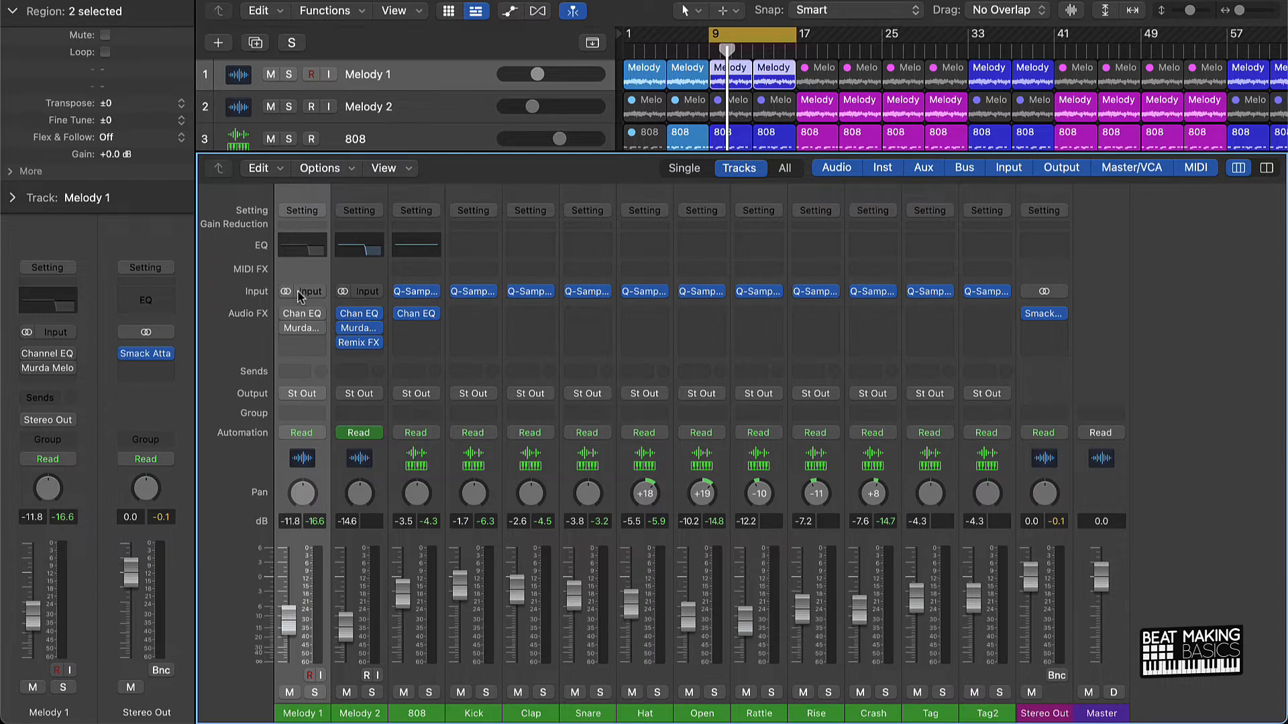
{"action": "mouse_move", "coordinate": [304, 615]}
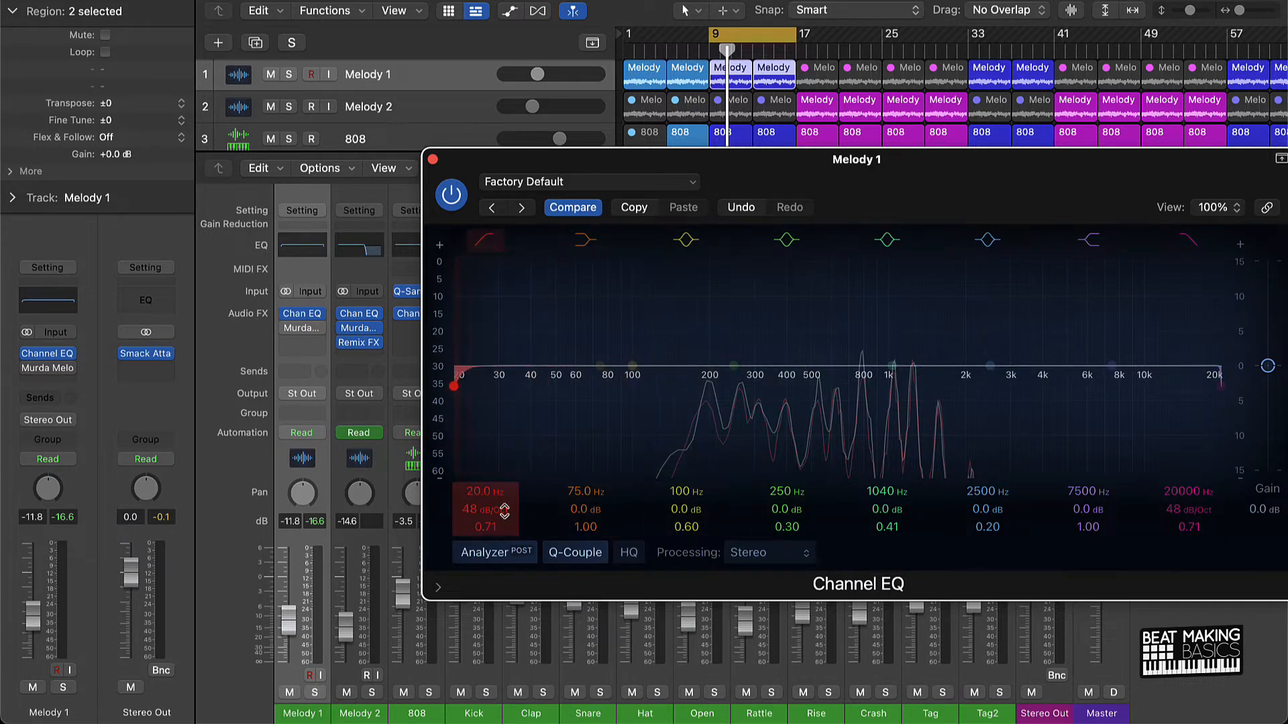
Step: Raise Melody 1's low cut to about 169 Hz and close Melody 2's band-limited EQ
{"action": "left_click_drag", "start_coordinate": [456, 386], "coordinate": [698, 386]}
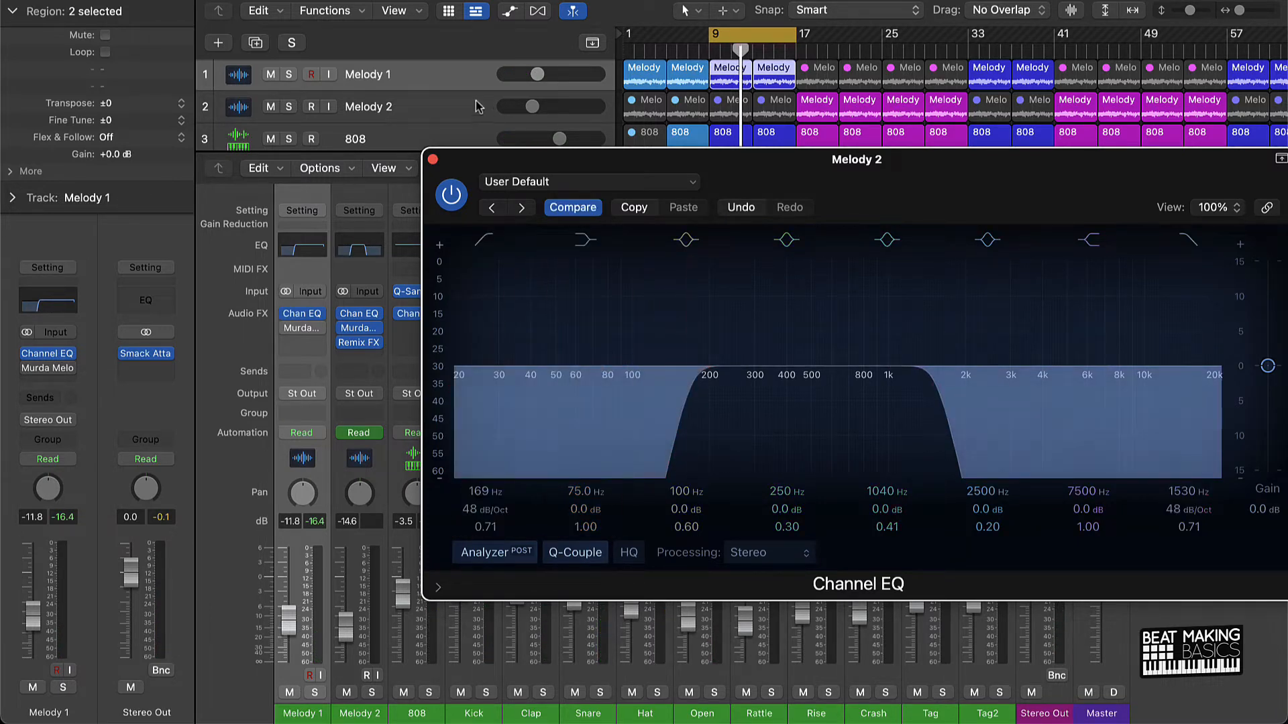
{"action": "left_click", "coordinate": [425, 159]}
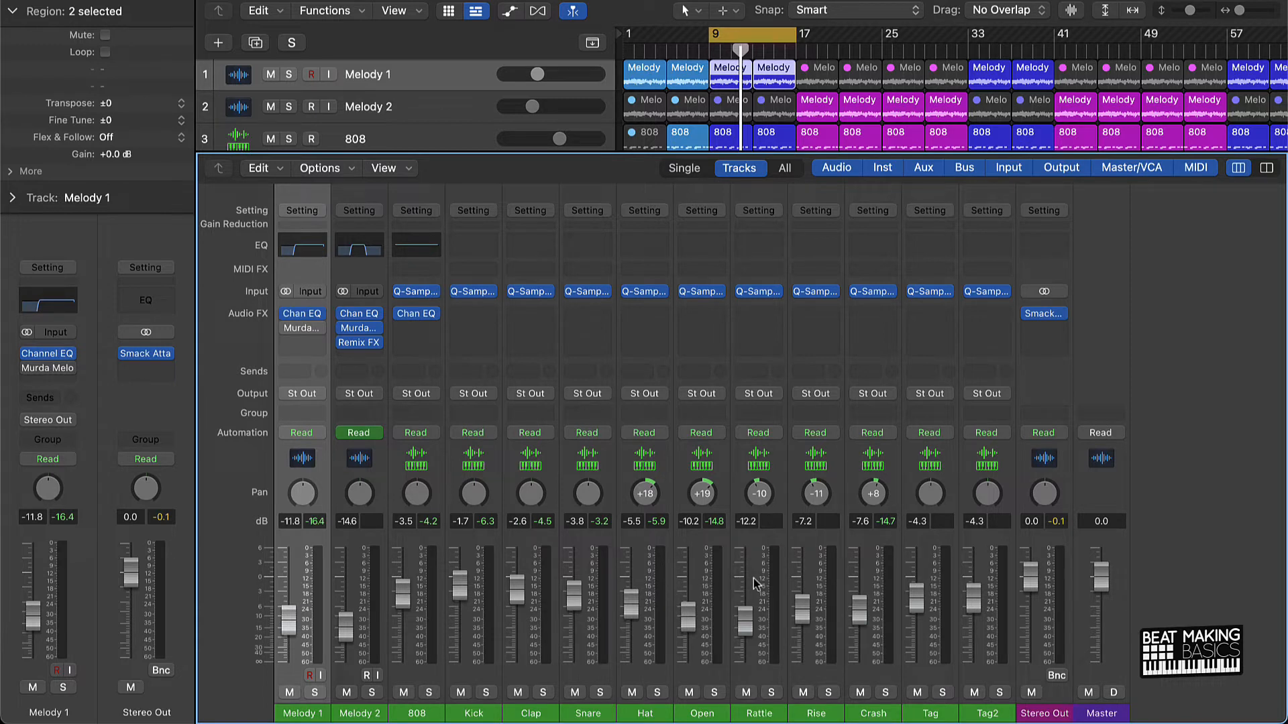
{"action": "mouse_move", "coordinate": [1001, 605]}
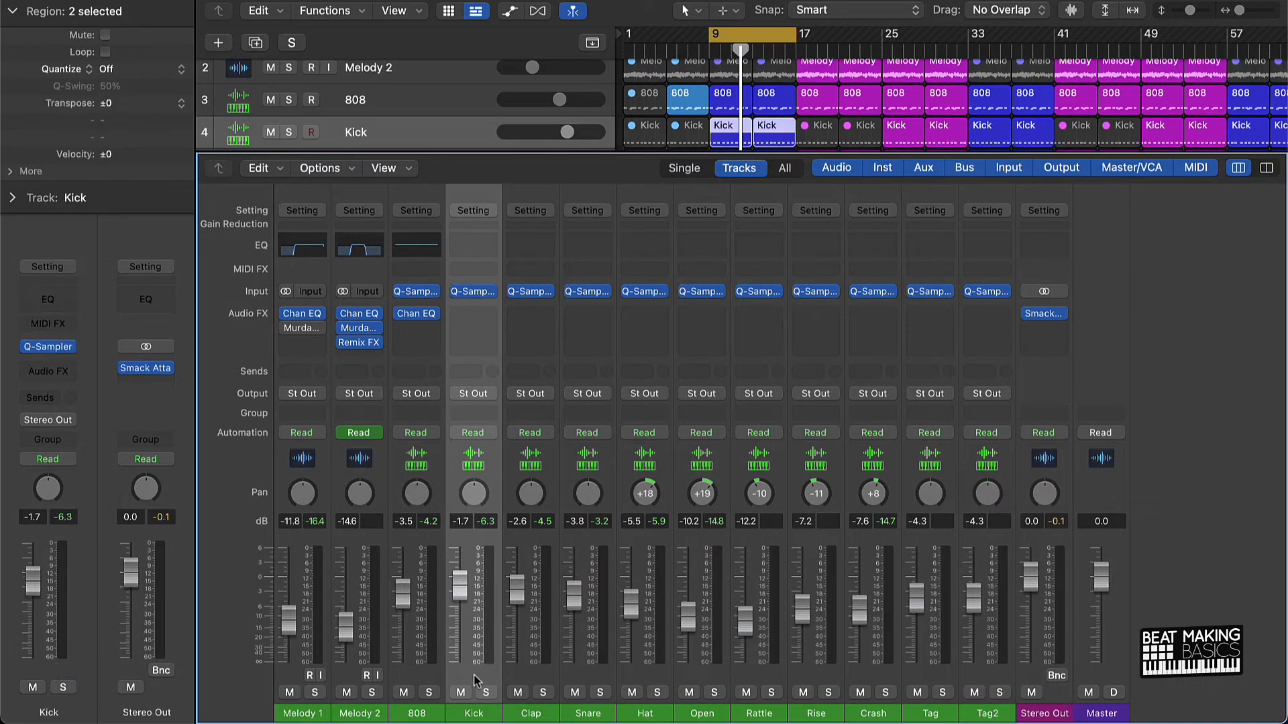
{"action": "mouse_move", "coordinate": [530, 248]}
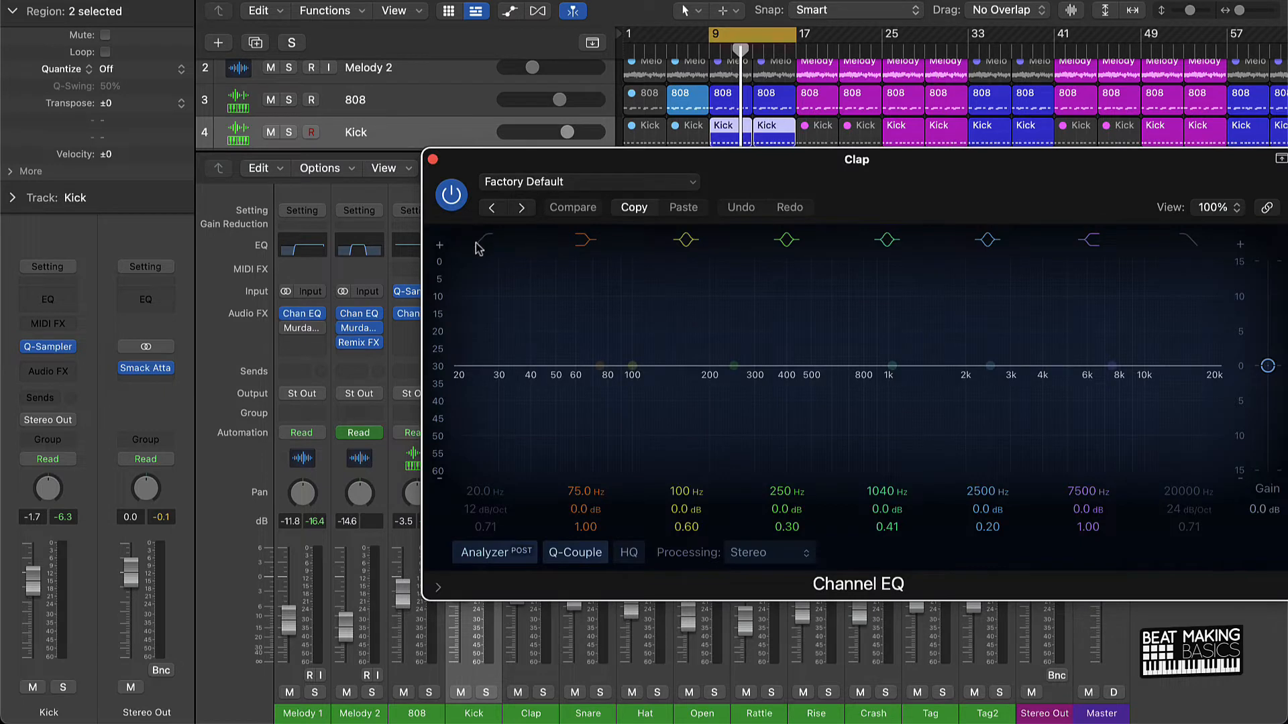
Step: Enable Clap's low cut, sweep the Snare's to about 182 Hz, set the Hat's near 625 Hz and close it
{"action": "left_click", "coordinate": [477, 247]}
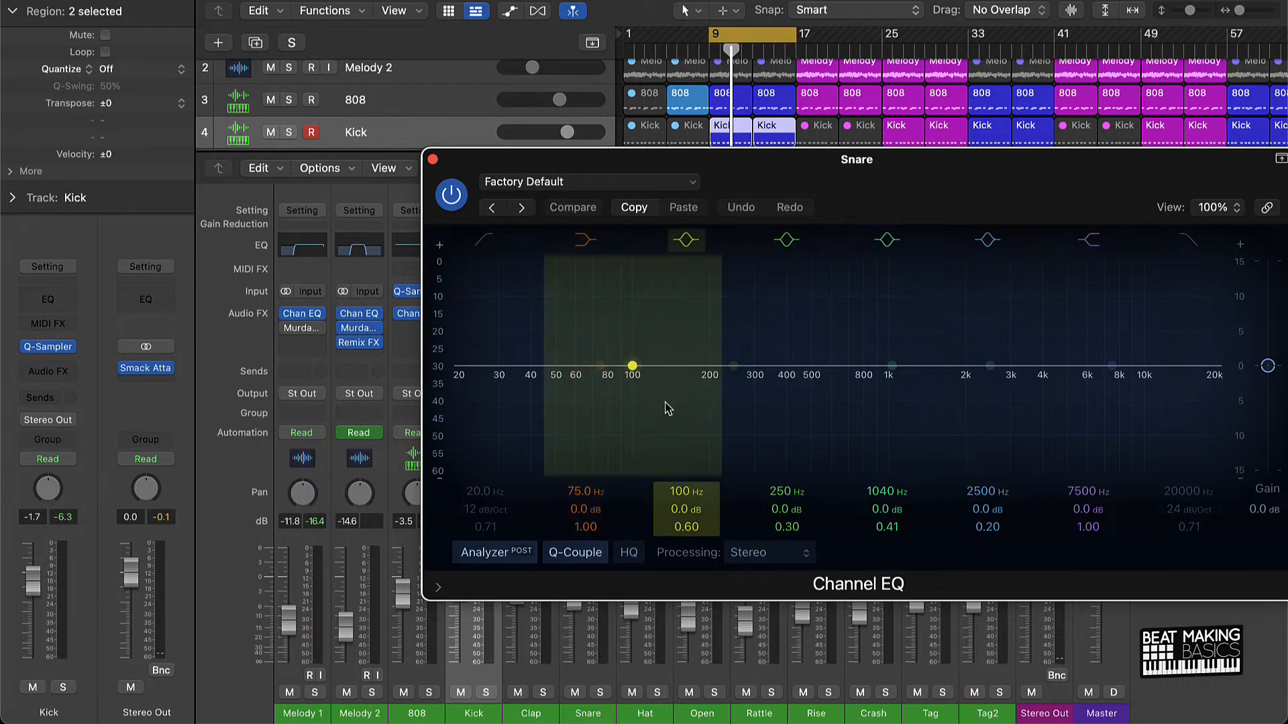
{"action": "mouse_move", "coordinate": [677, 400]}
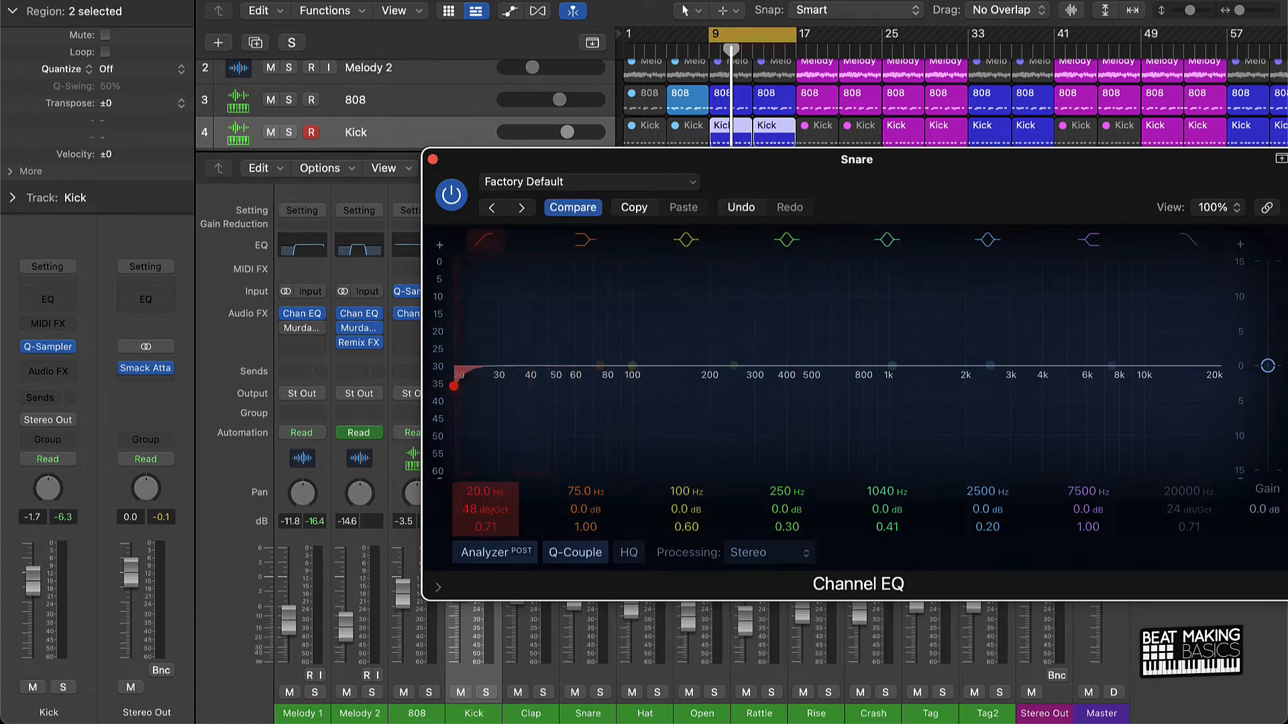
{"action": "left_click_drag", "start_coordinate": [460, 384], "coordinate": [653, 387]}
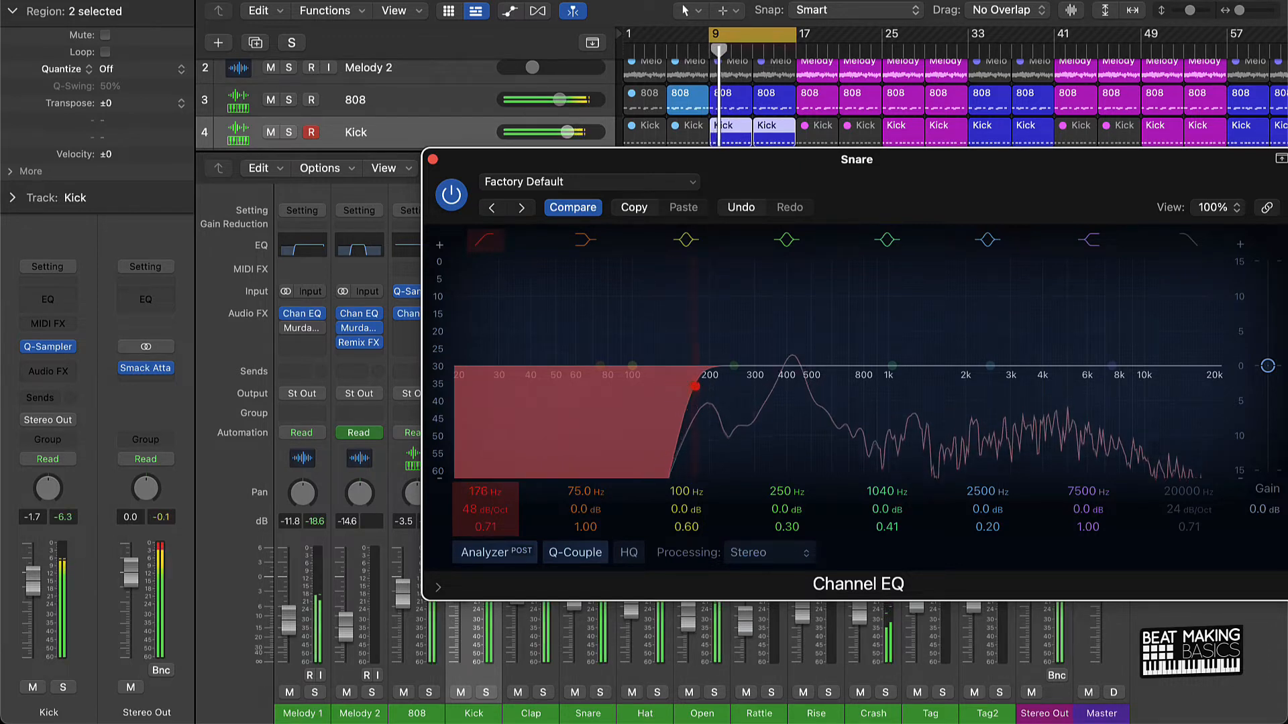
{"action": "left_click_drag", "start_coordinate": [694, 386], "coordinate": [867, 386]}
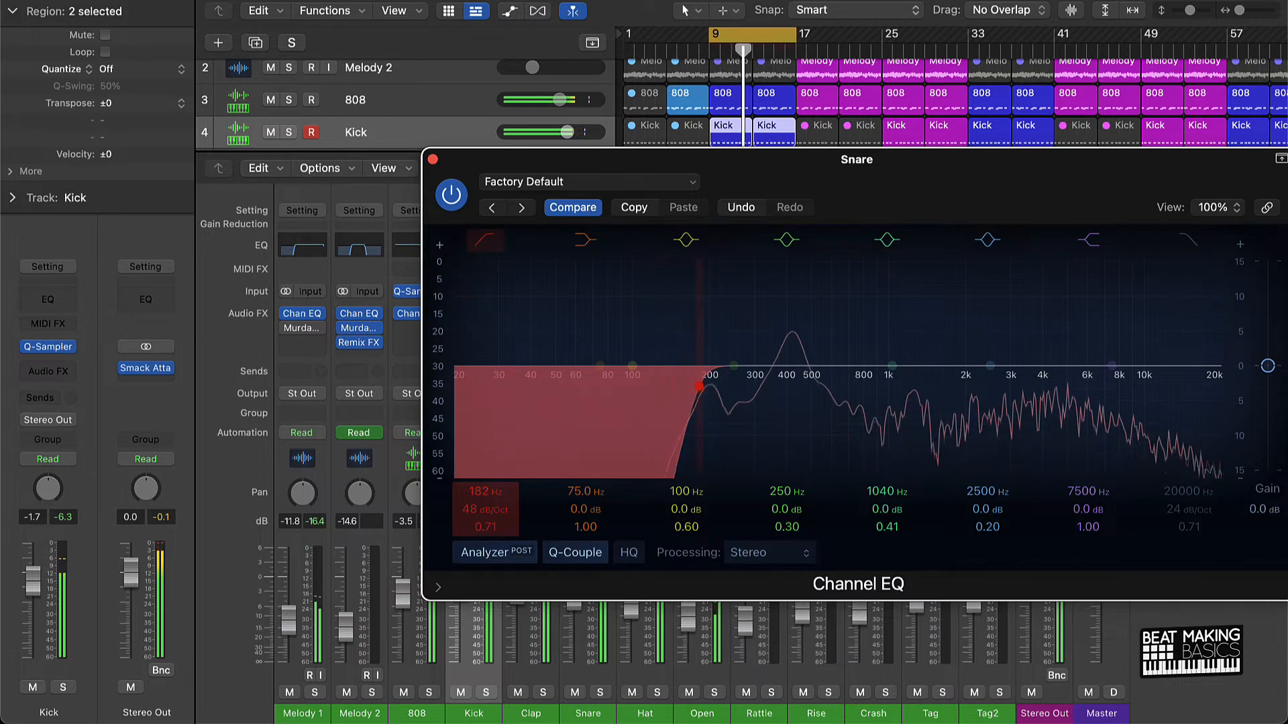
{"action": "left_click_drag", "start_coordinate": [696, 387], "coordinate": [735, 386]}
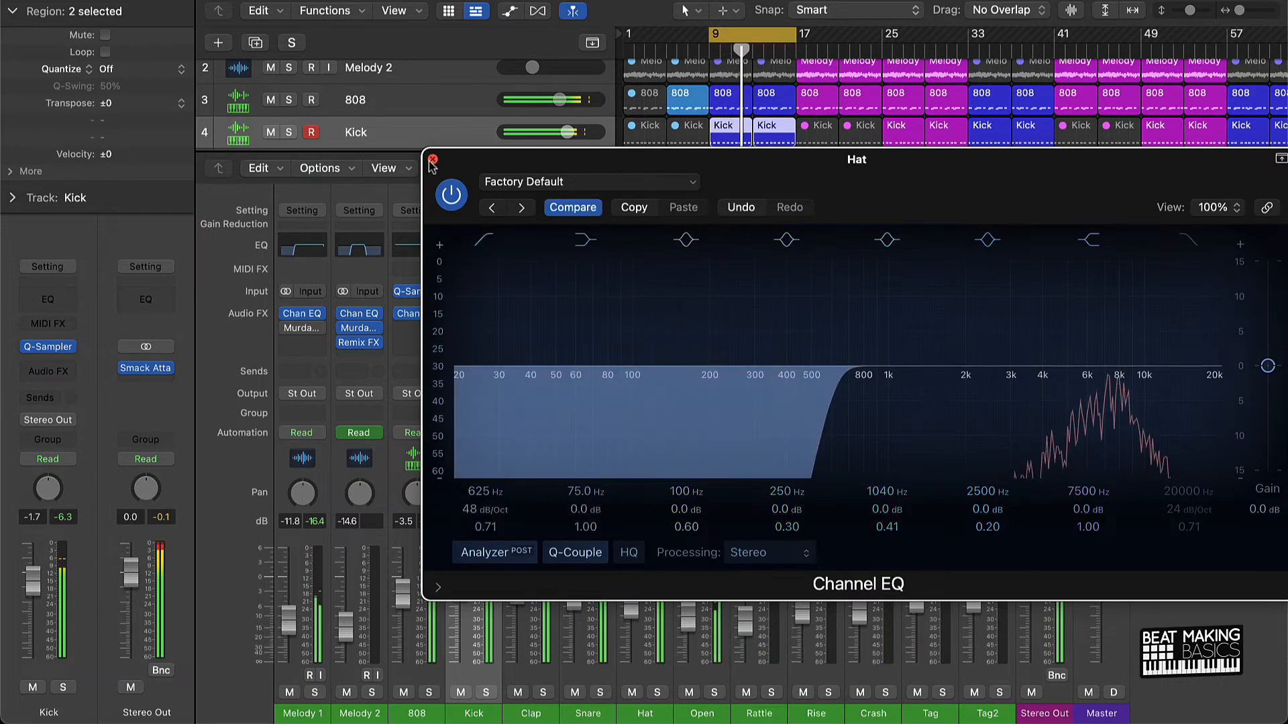
{"action": "left_click", "coordinate": [433, 159]}
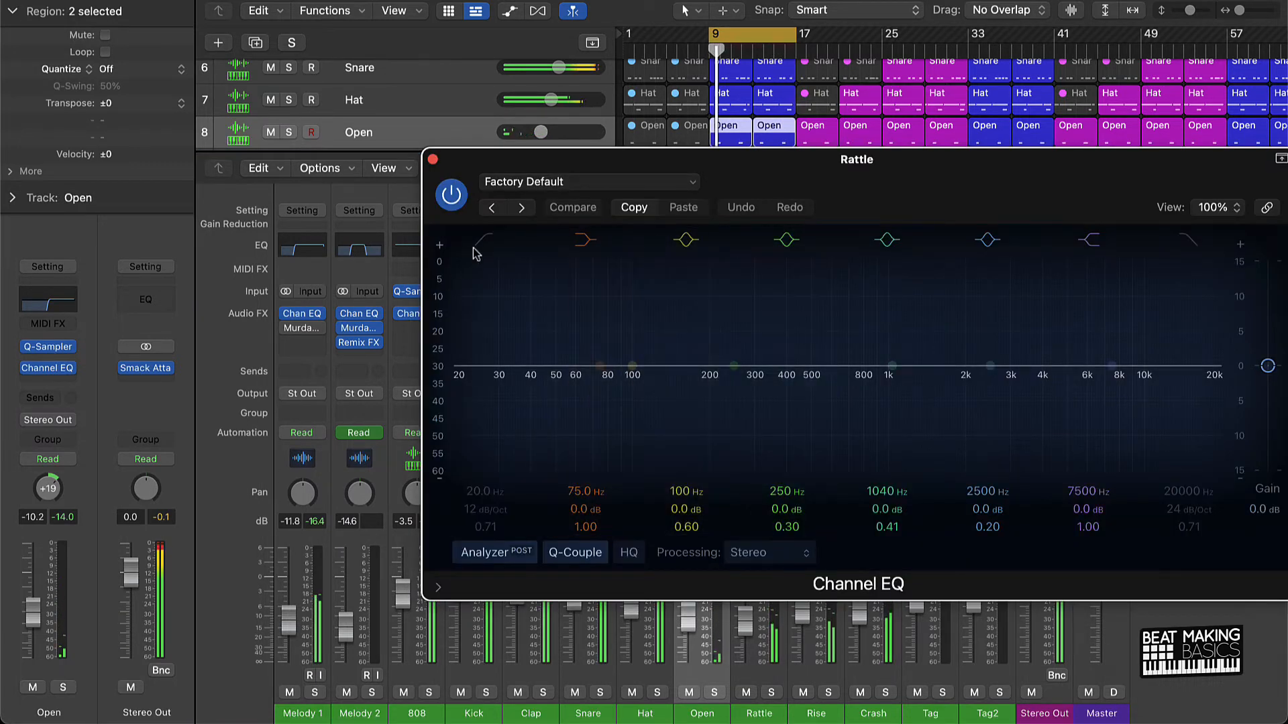
Step: High-pass the Rise track at about 178 Hz, 48 dB/Oct, then close its Channel EQ
{"action": "left_click", "coordinate": [482, 240]}
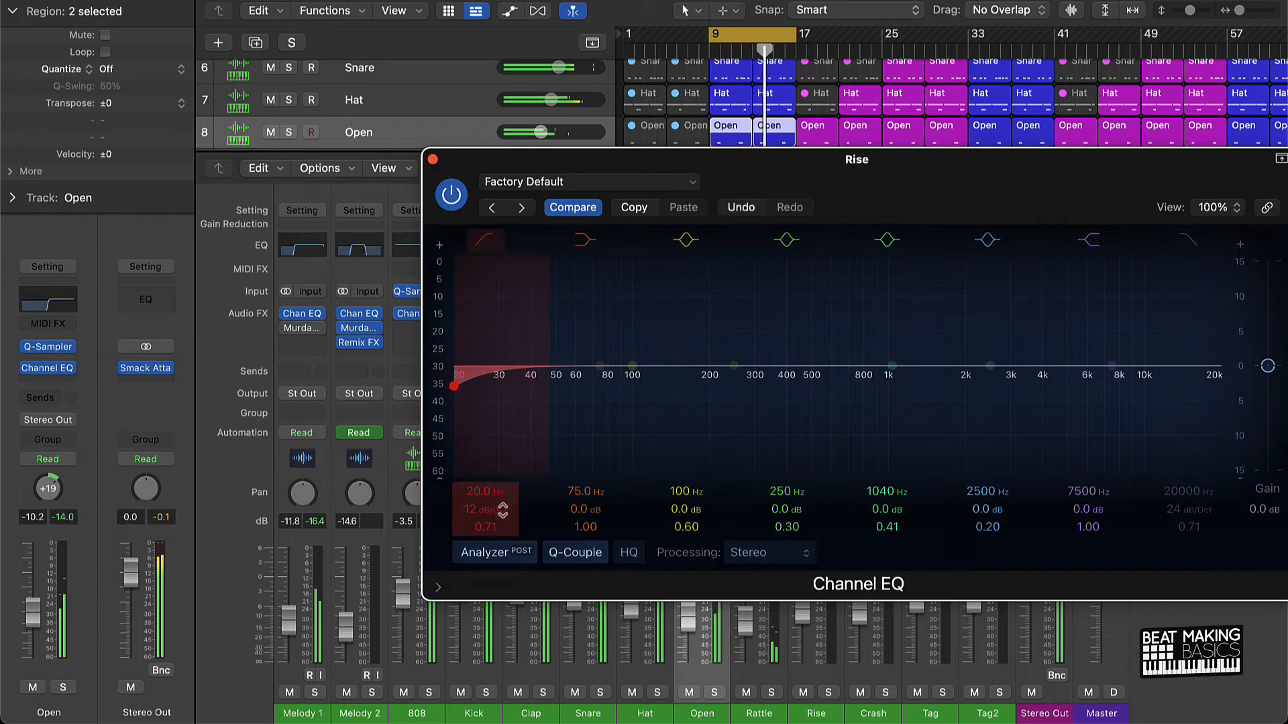
{"action": "left_click_drag", "start_coordinate": [455, 385], "coordinate": [696, 385]}
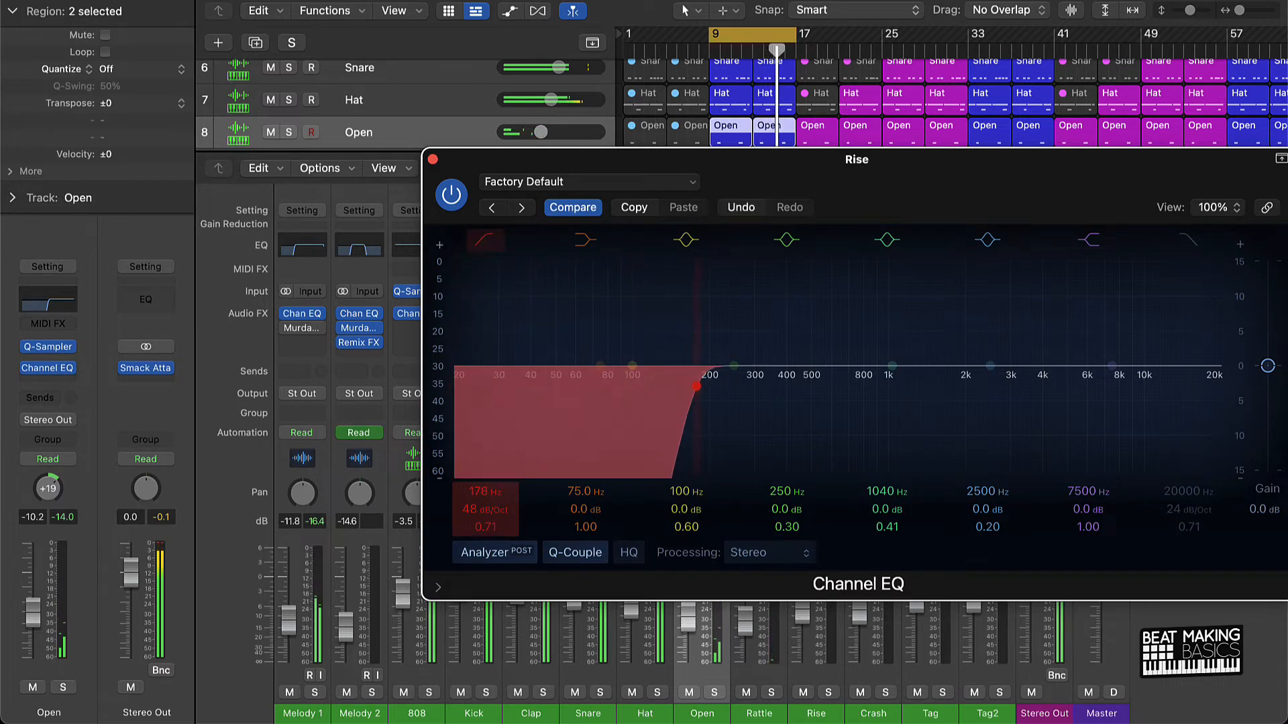
{"action": "left_click", "coordinate": [426, 160]}
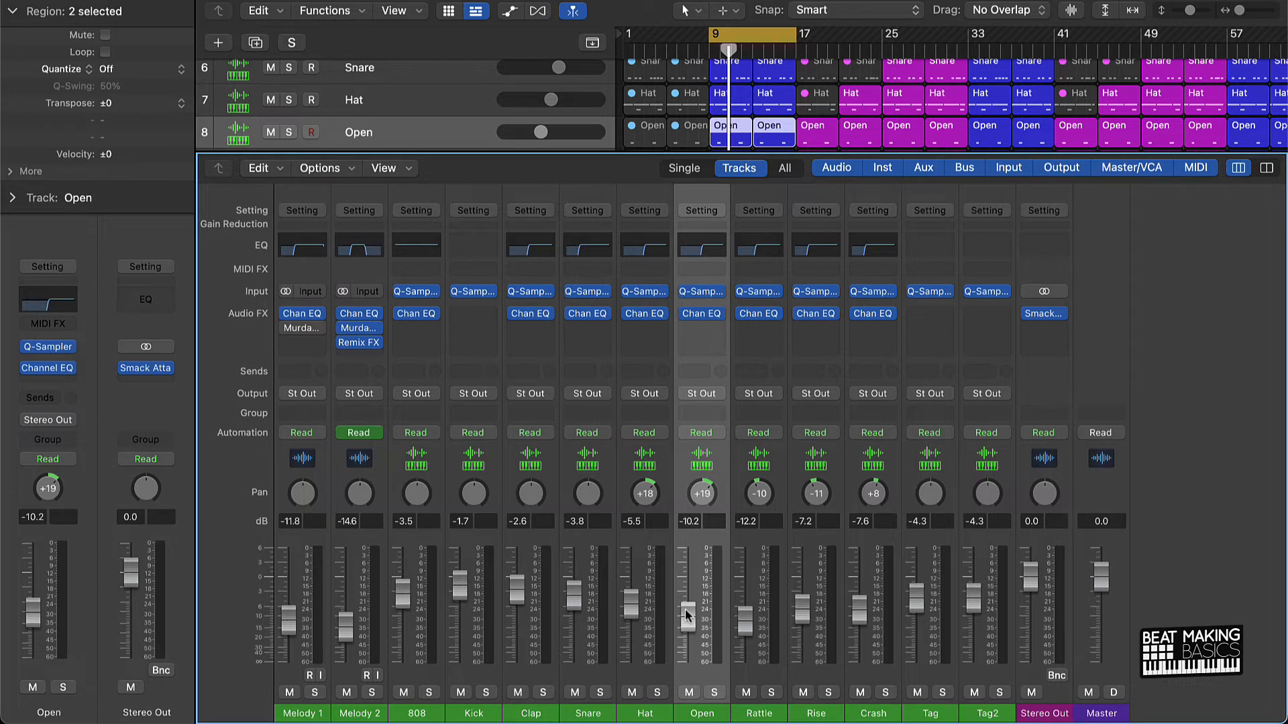
{"action": "mouse_move", "coordinate": [897, 492]}
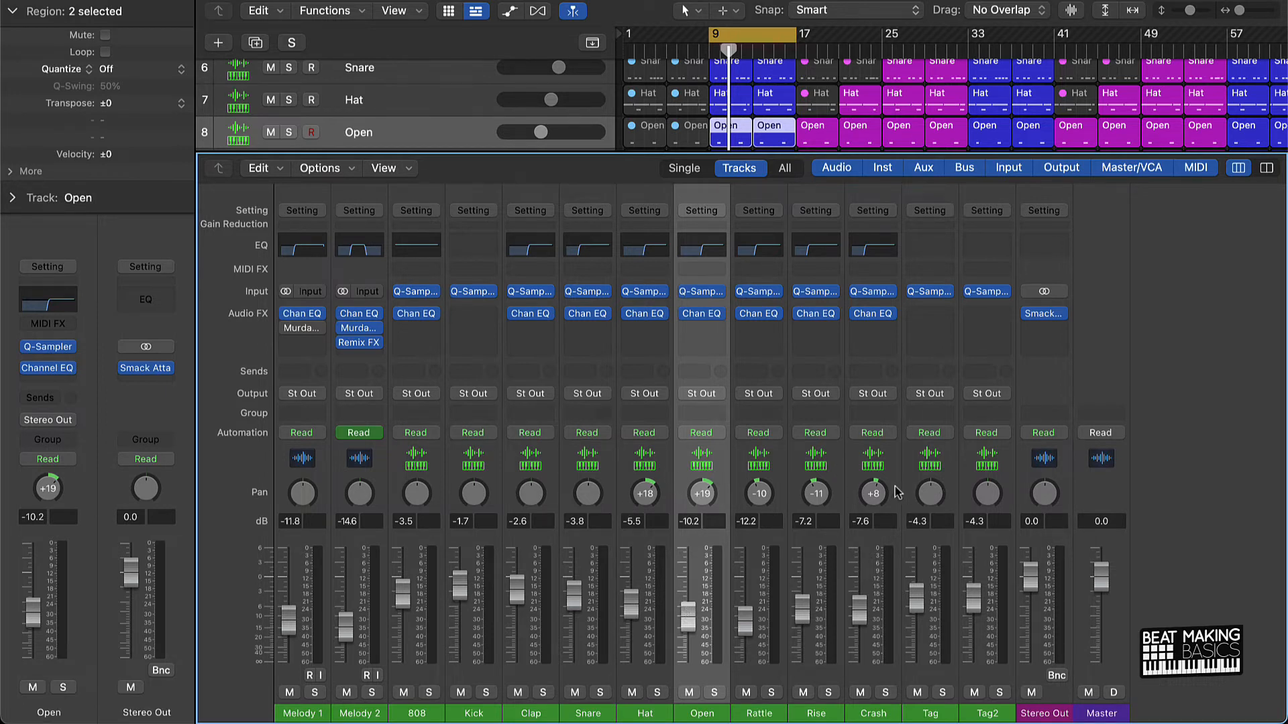
{"action": "mouse_move", "coordinate": [837, 493]}
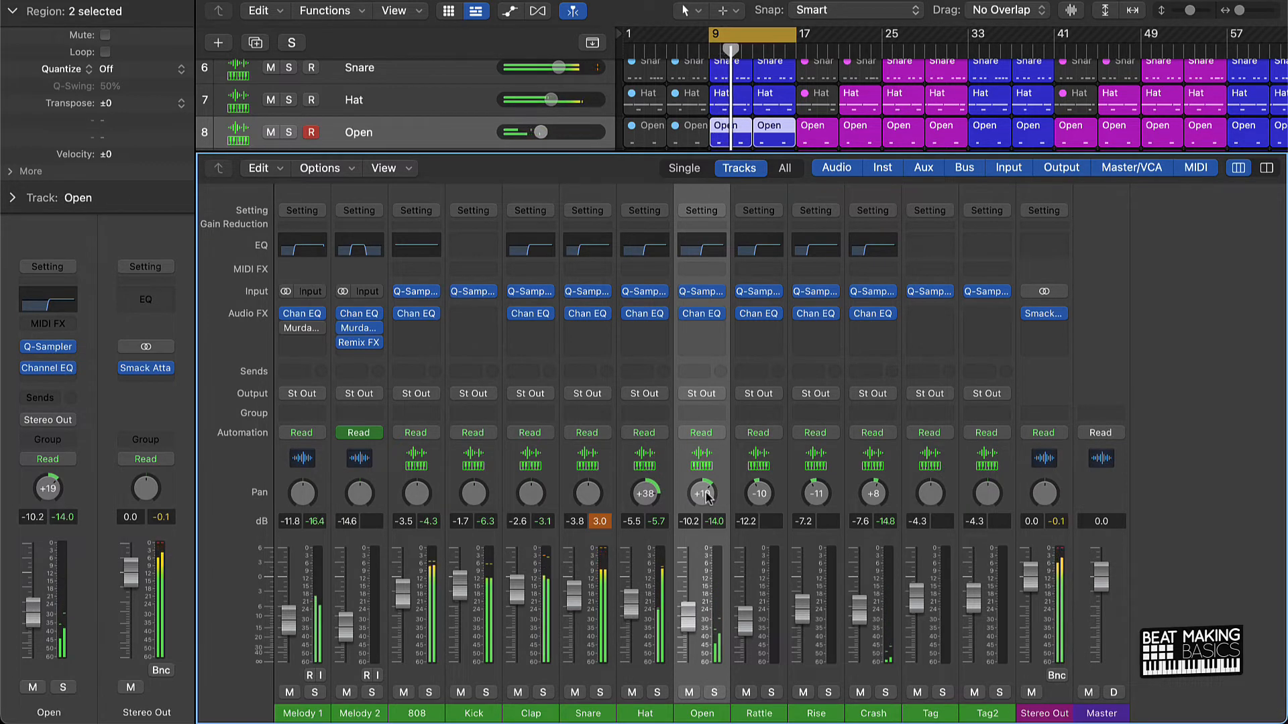
Step: Pan Open further right to +30 and Rise further left to −26
{"action": "left_click_drag", "start_coordinate": [702, 492], "coordinate": [702, 480]}
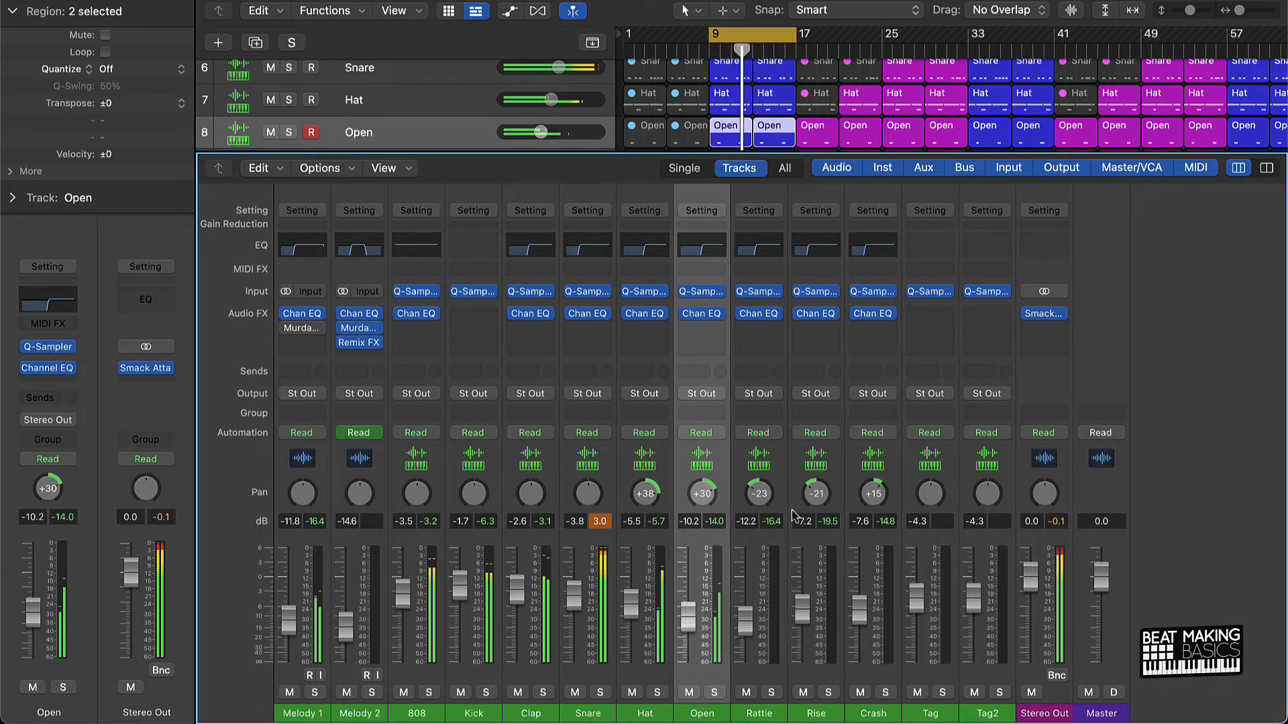
{"action": "left_click_drag", "start_coordinate": [817, 493], "coordinate": [817, 506]}
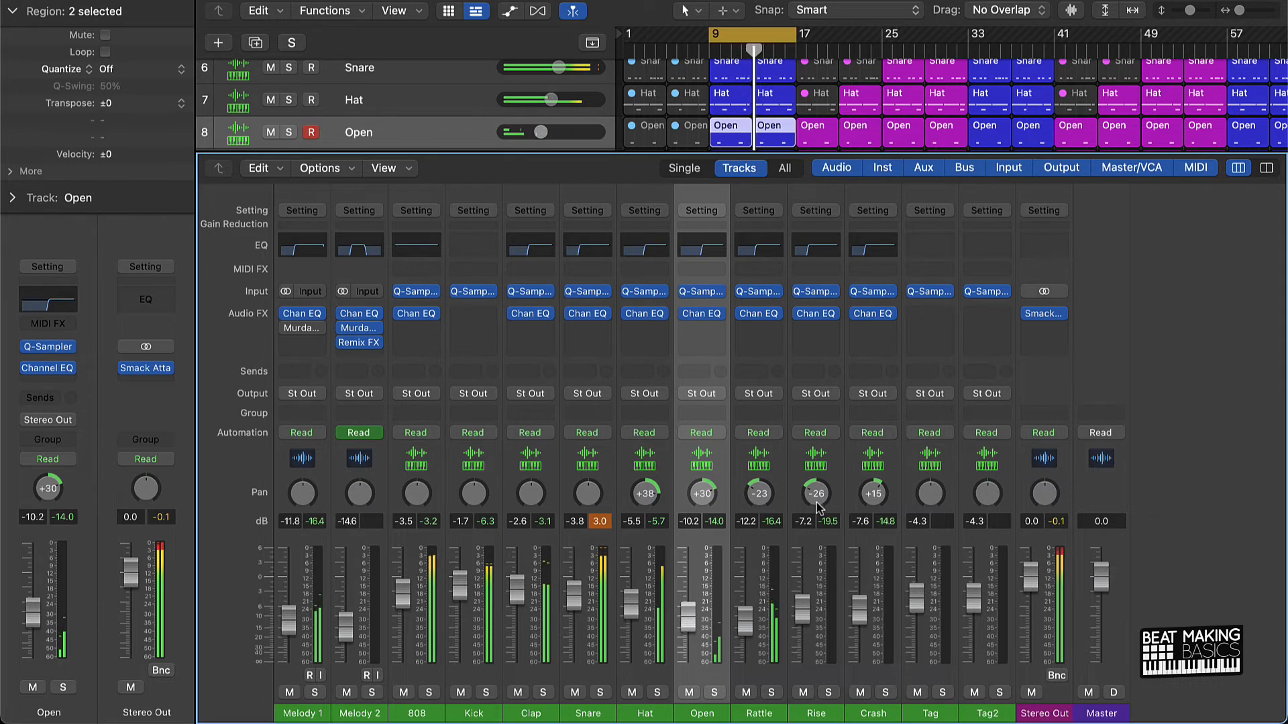
{"action": "scroll", "scroll_direction": "down", "scroll_amount": 3}
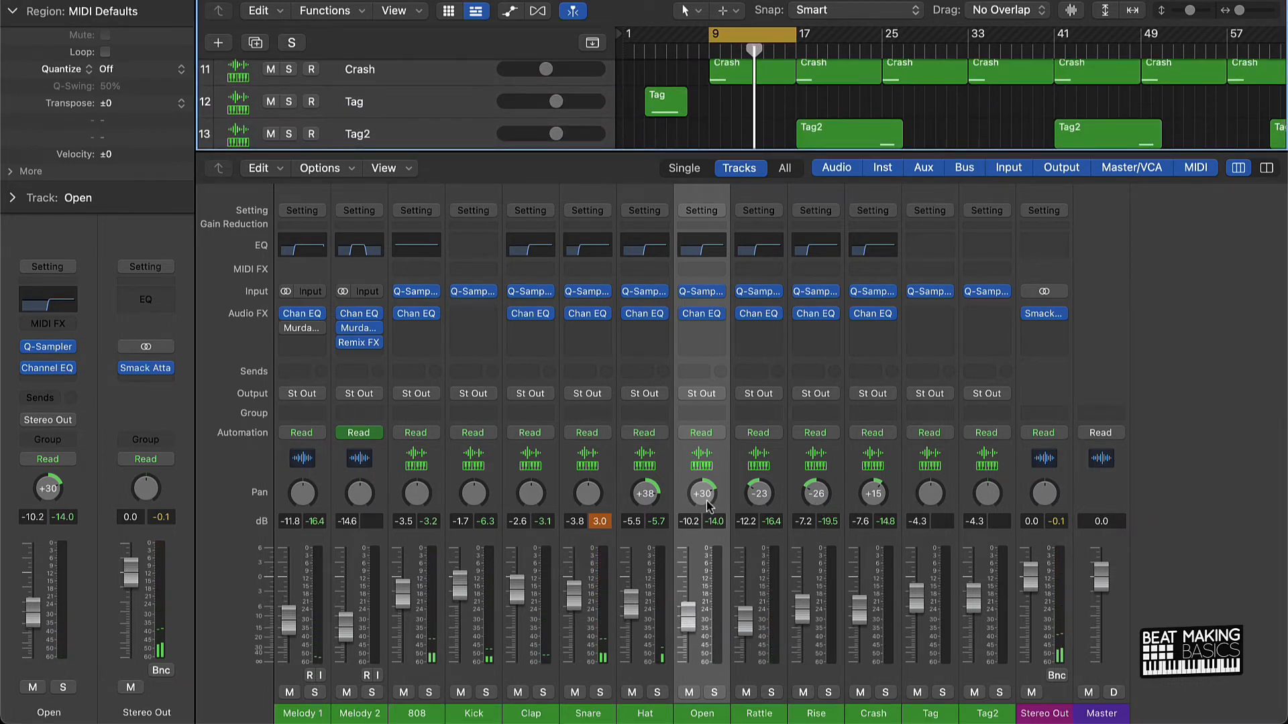
{"action": "mouse_move", "coordinate": [664, 650]}
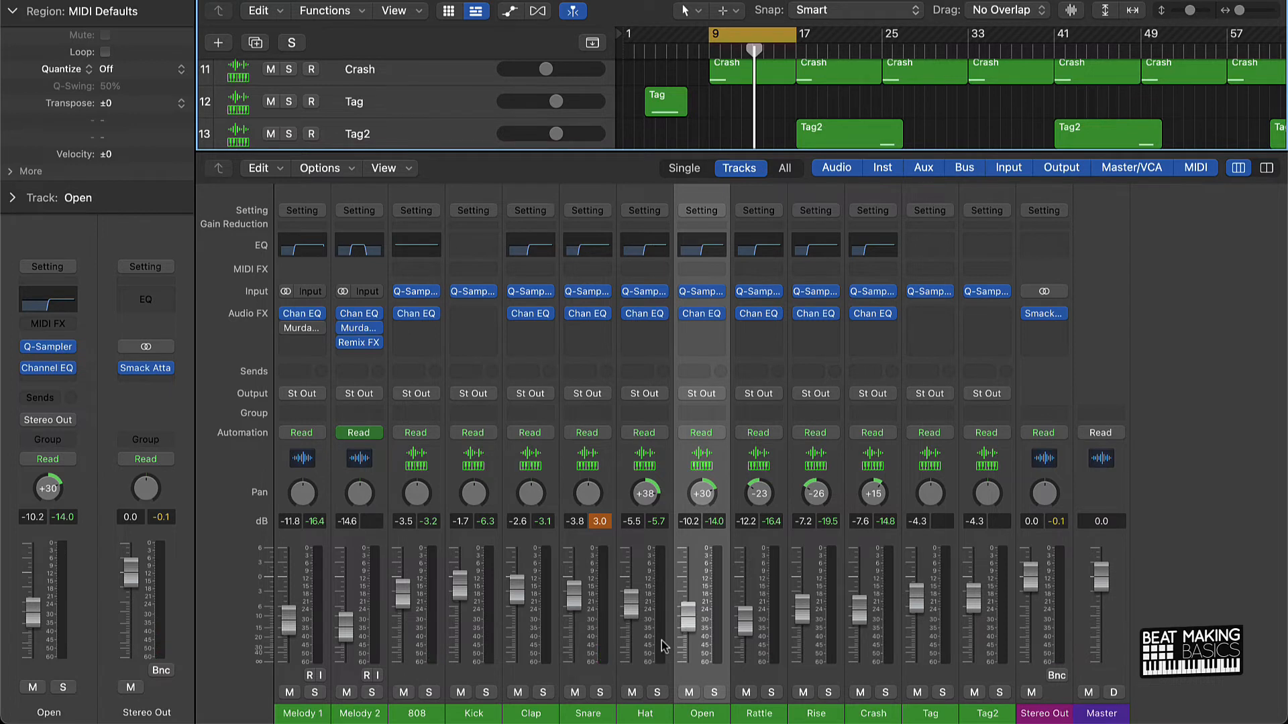
{"action": "mouse_move", "coordinate": [712, 618]}
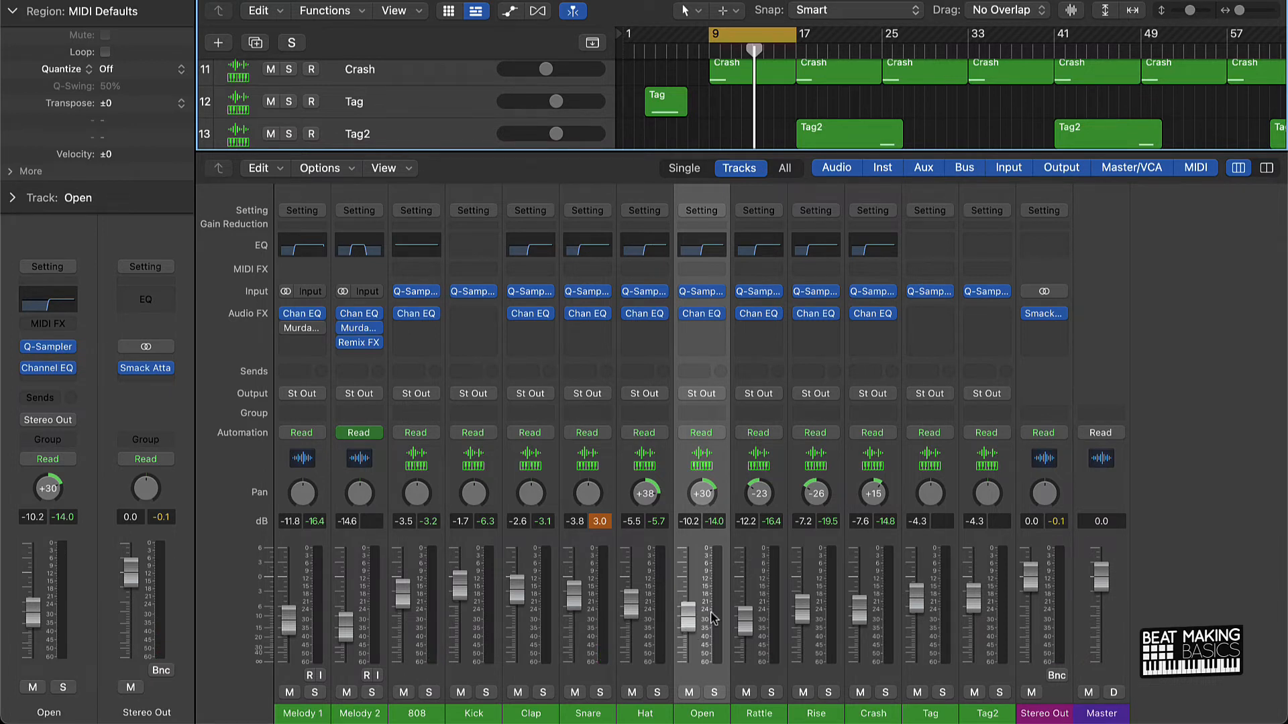
{"action": "mouse_move", "coordinate": [681, 656]}
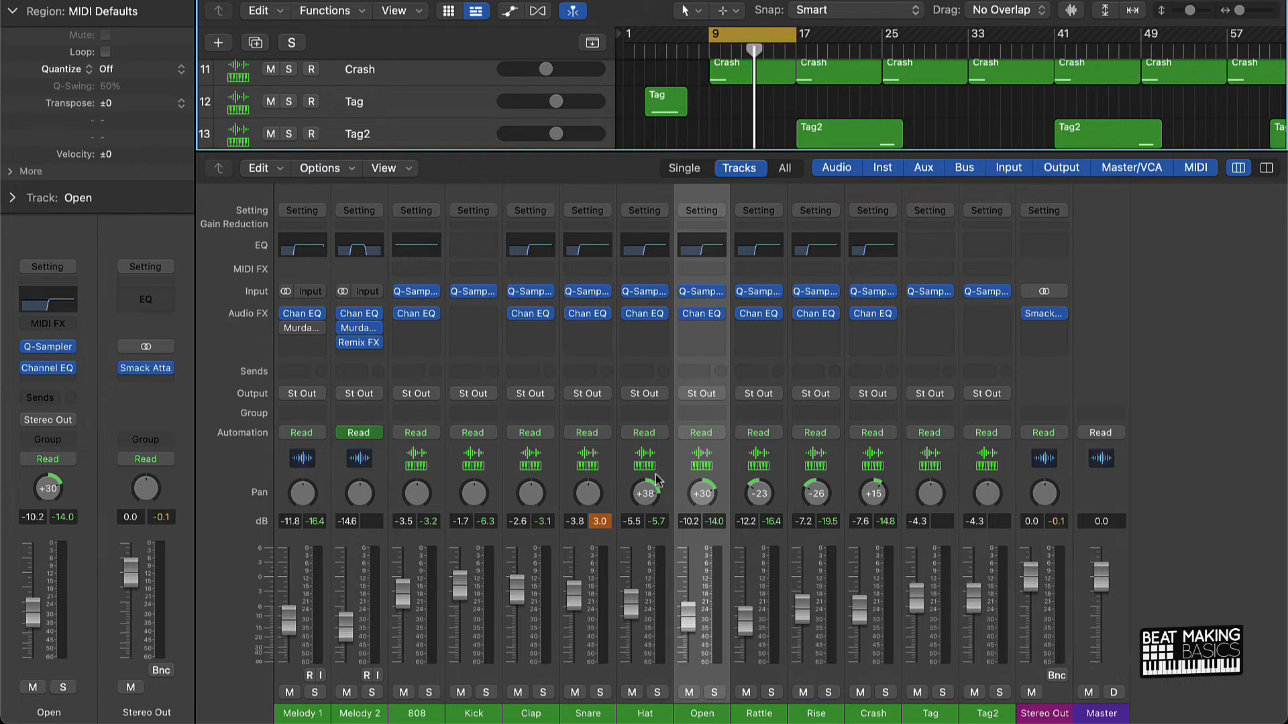
{"action": "mouse_move", "coordinate": [454, 518]}
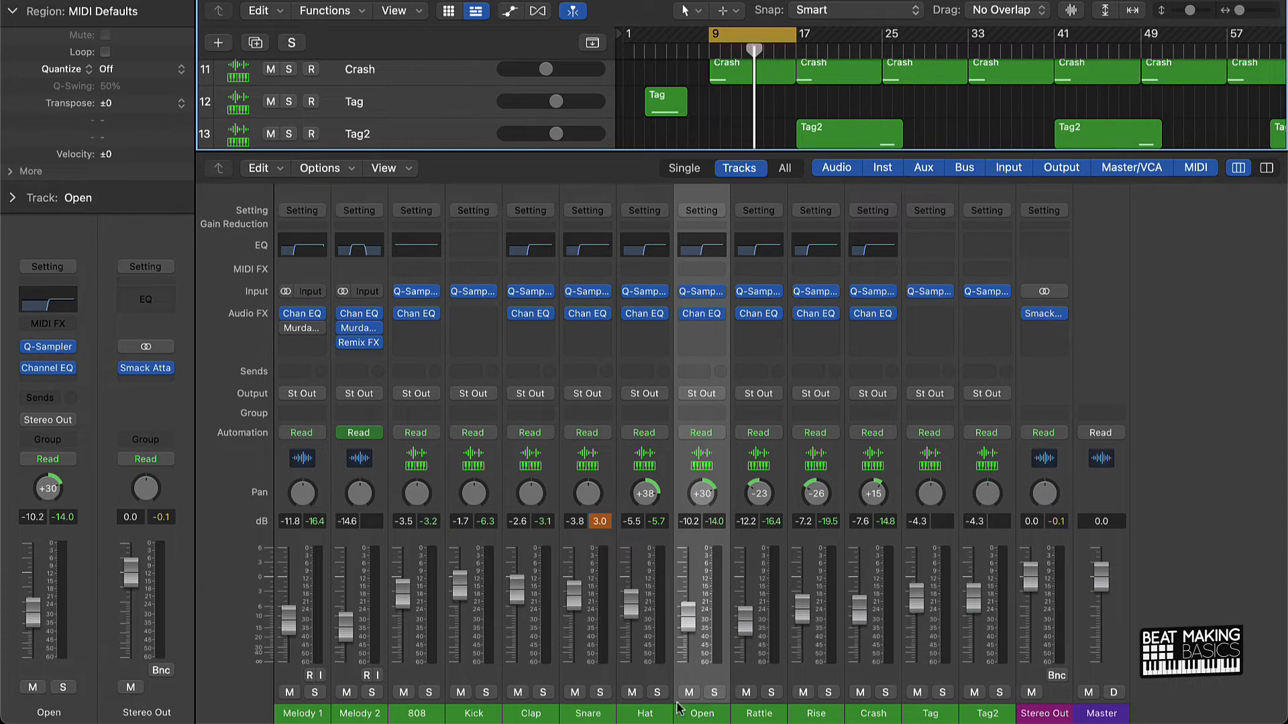
{"action": "mouse_move", "coordinate": [505, 677]}
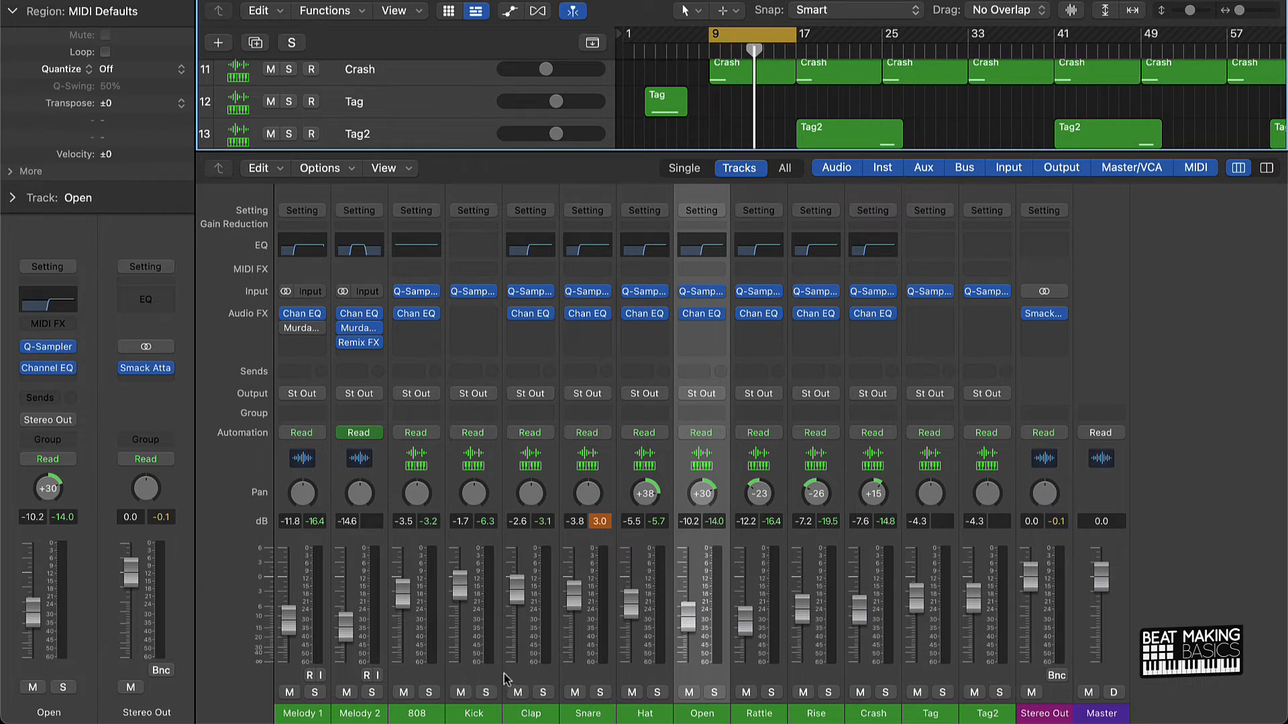
{"action": "mouse_move", "coordinate": [354, 628]}
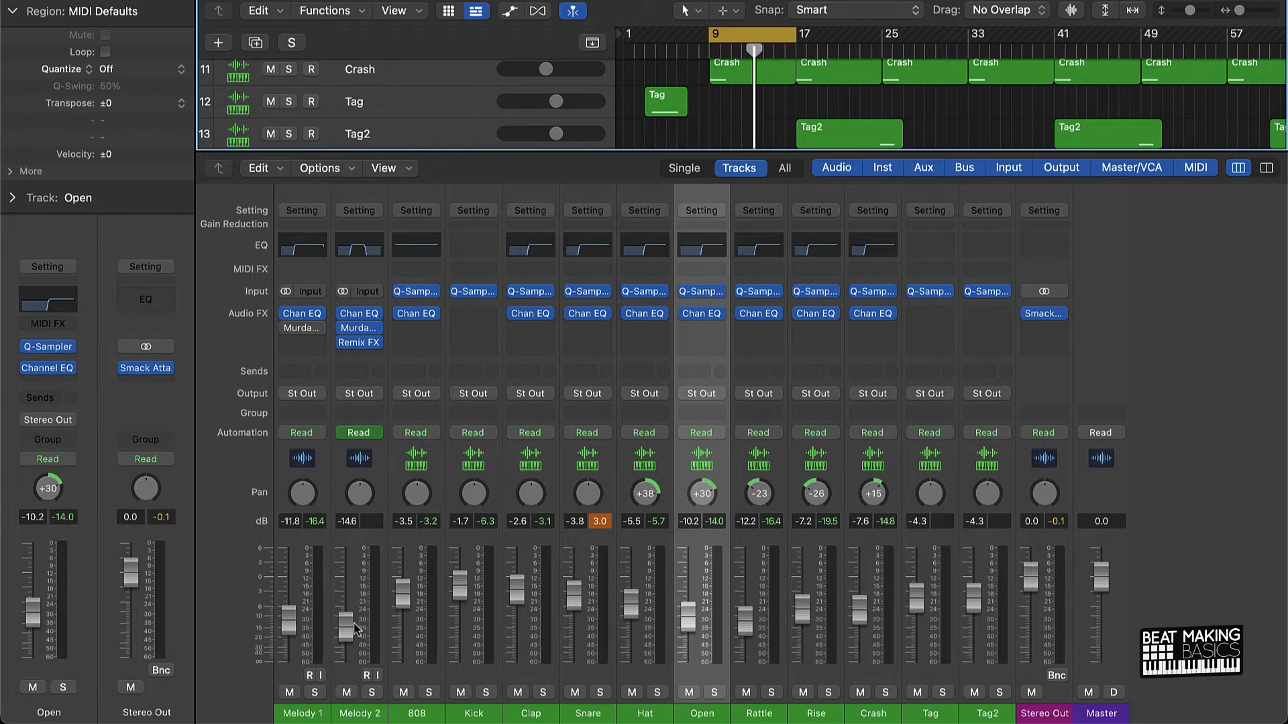
{"action": "mouse_move", "coordinate": [736, 39]}
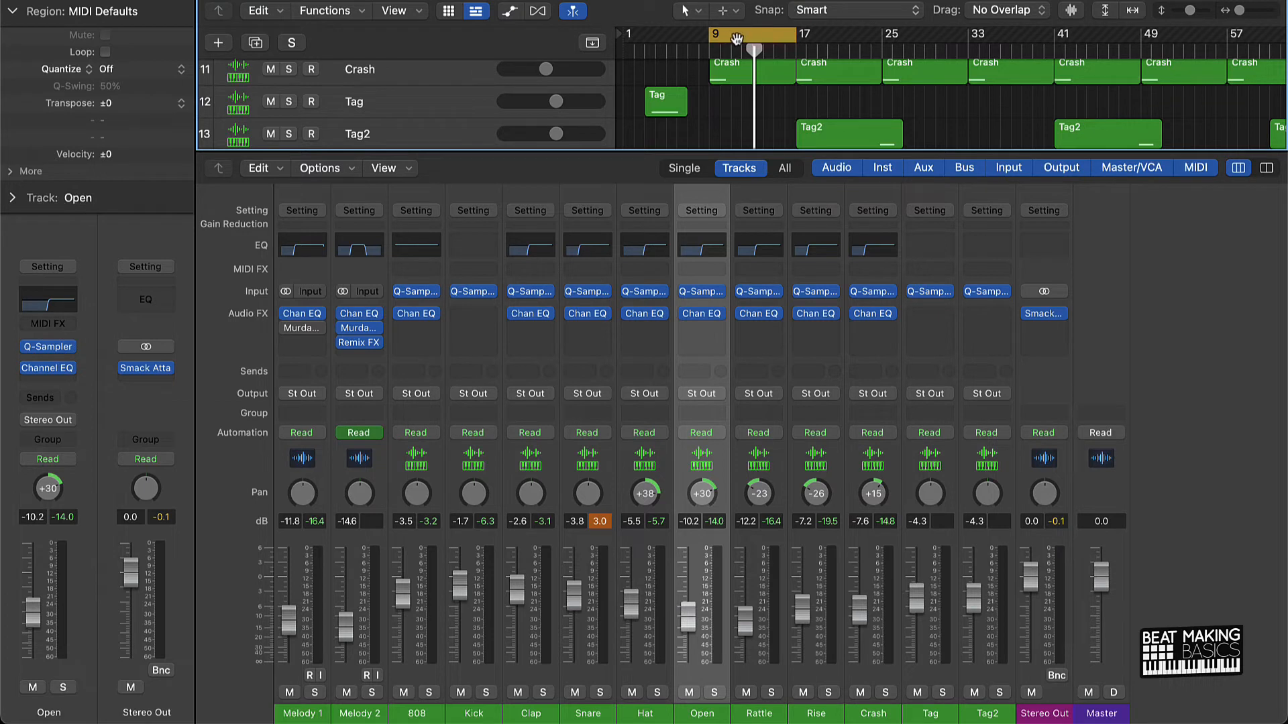
{"action": "mouse_move", "coordinate": [857, 558]}
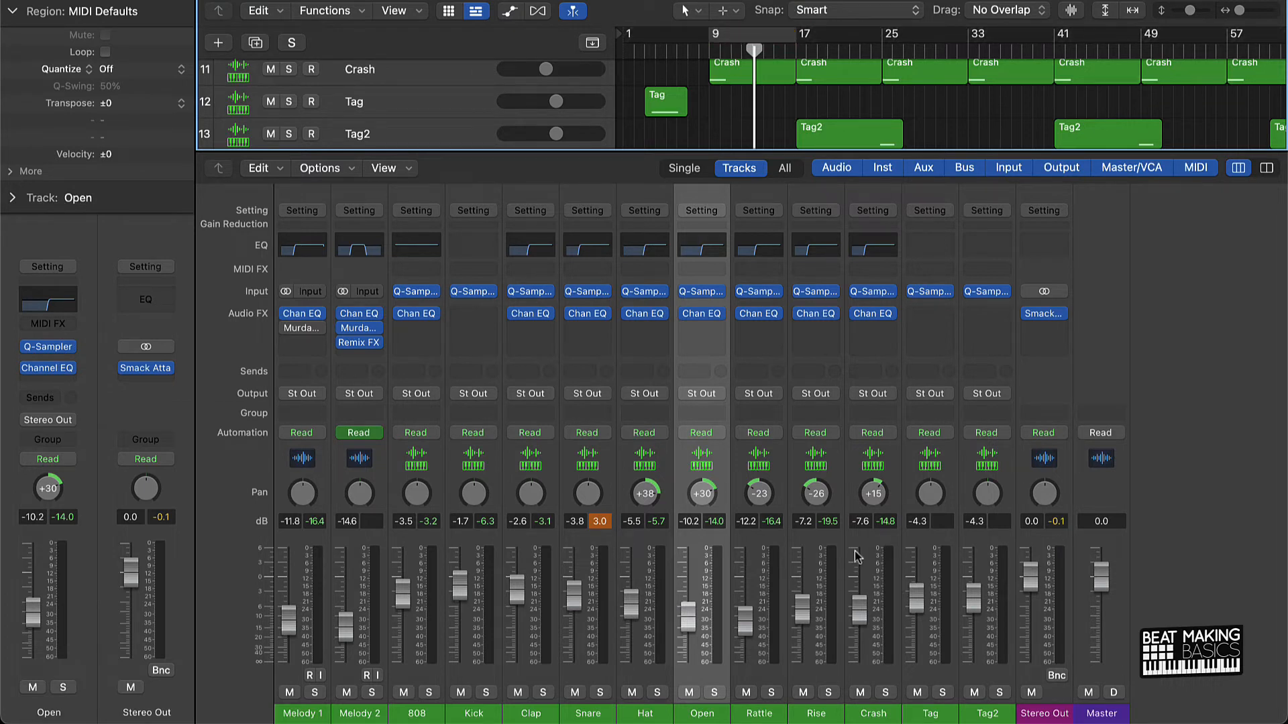
{"action": "mouse_move", "coordinate": [1022, 655]}
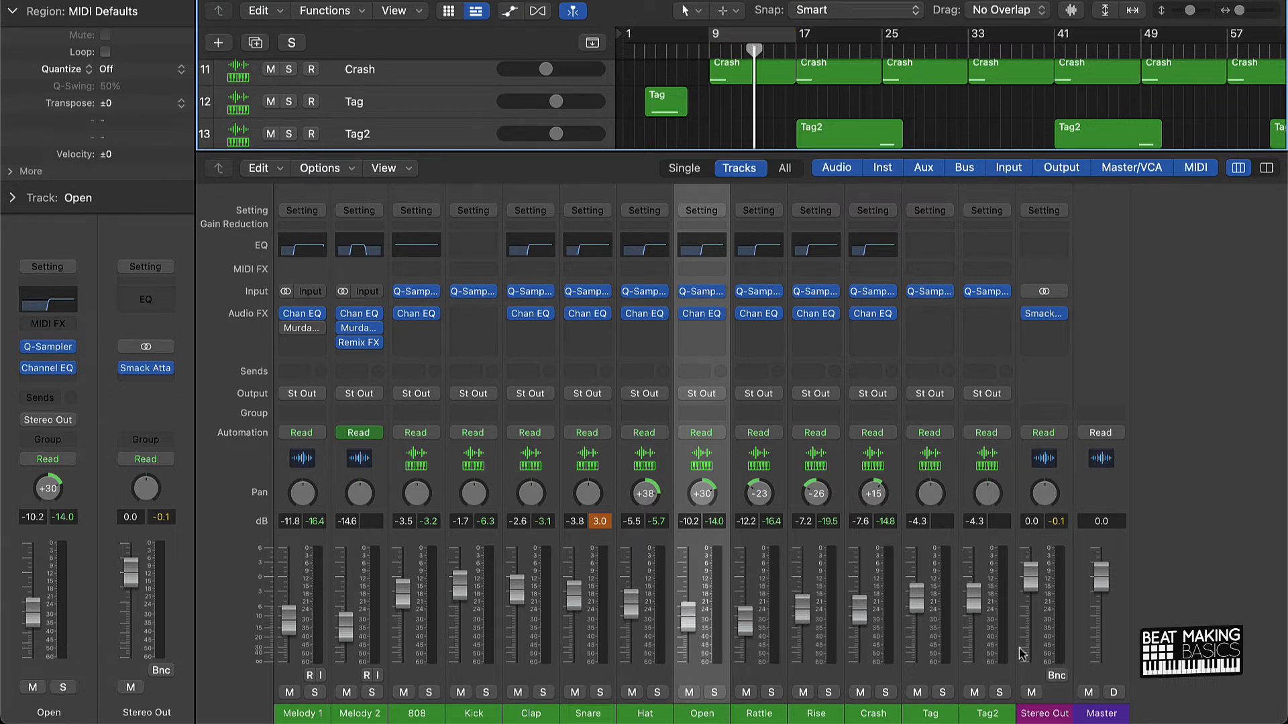
Step: Set the Stereo Out's Smack Attack output guard to Clip and move its window aside
{"action": "left_click", "coordinate": [1043, 312]}
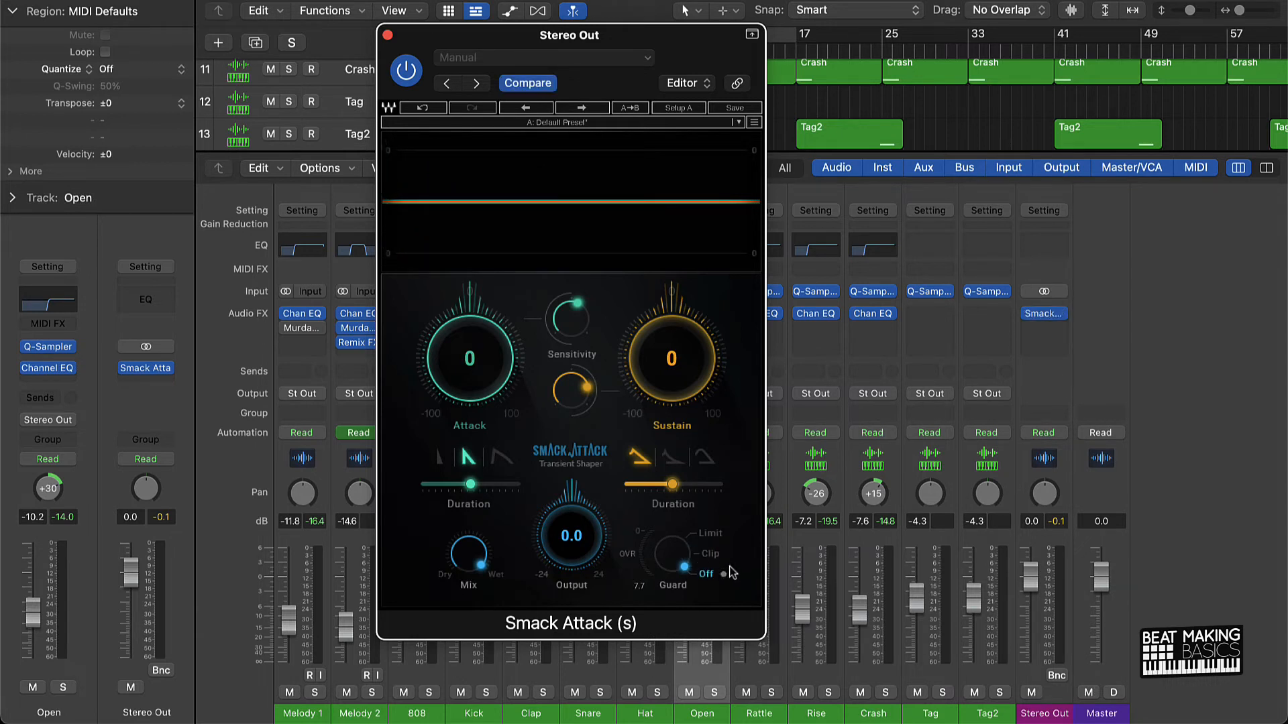
{"action": "left_click", "coordinate": [686, 556]}
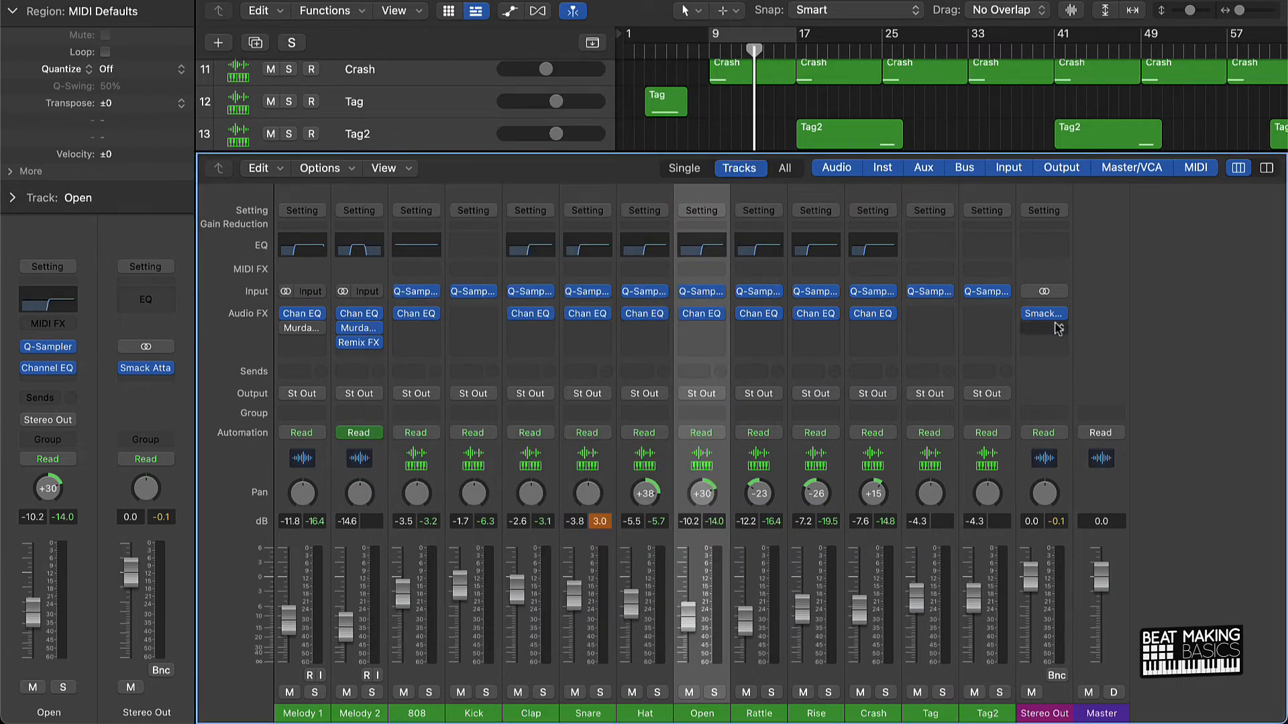
{"action": "left_click", "coordinate": [1043, 314]}
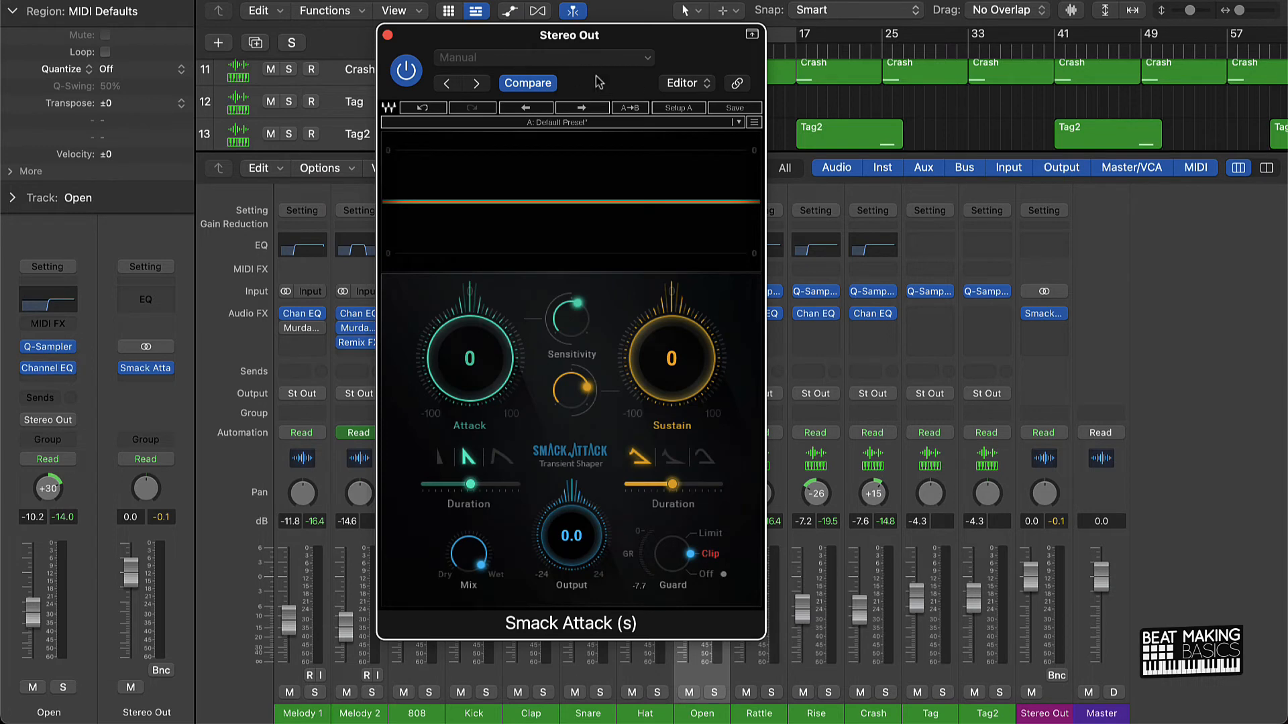
{"action": "left_click", "coordinate": [386, 35]}
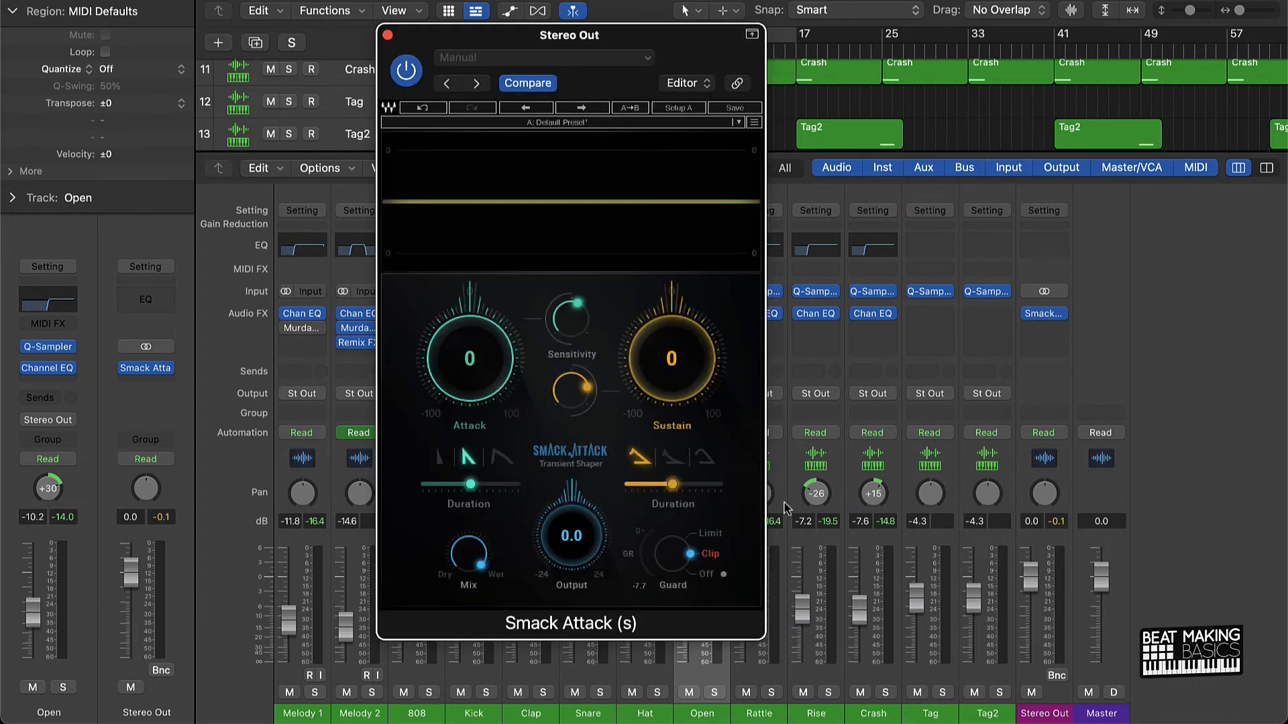
{"action": "mouse_move", "coordinate": [1049, 572]}
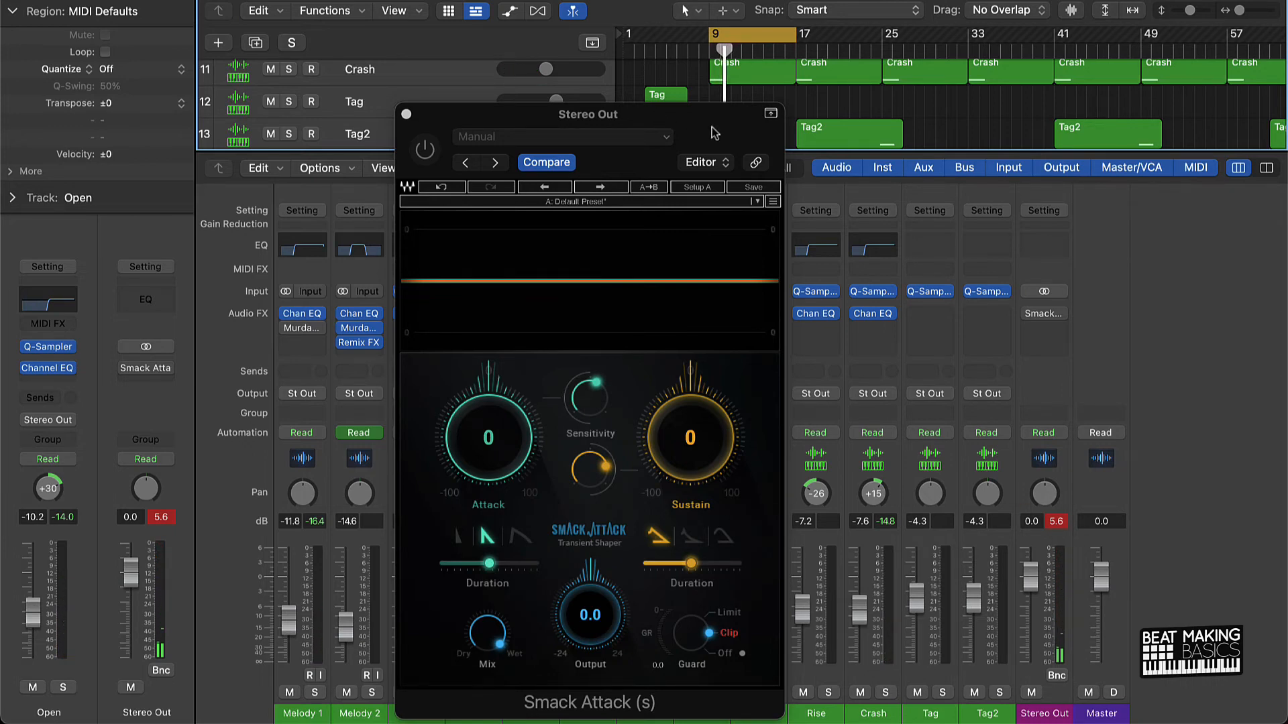
{"action": "left_click_drag", "start_coordinate": [589, 116], "coordinate": [510, 50]}
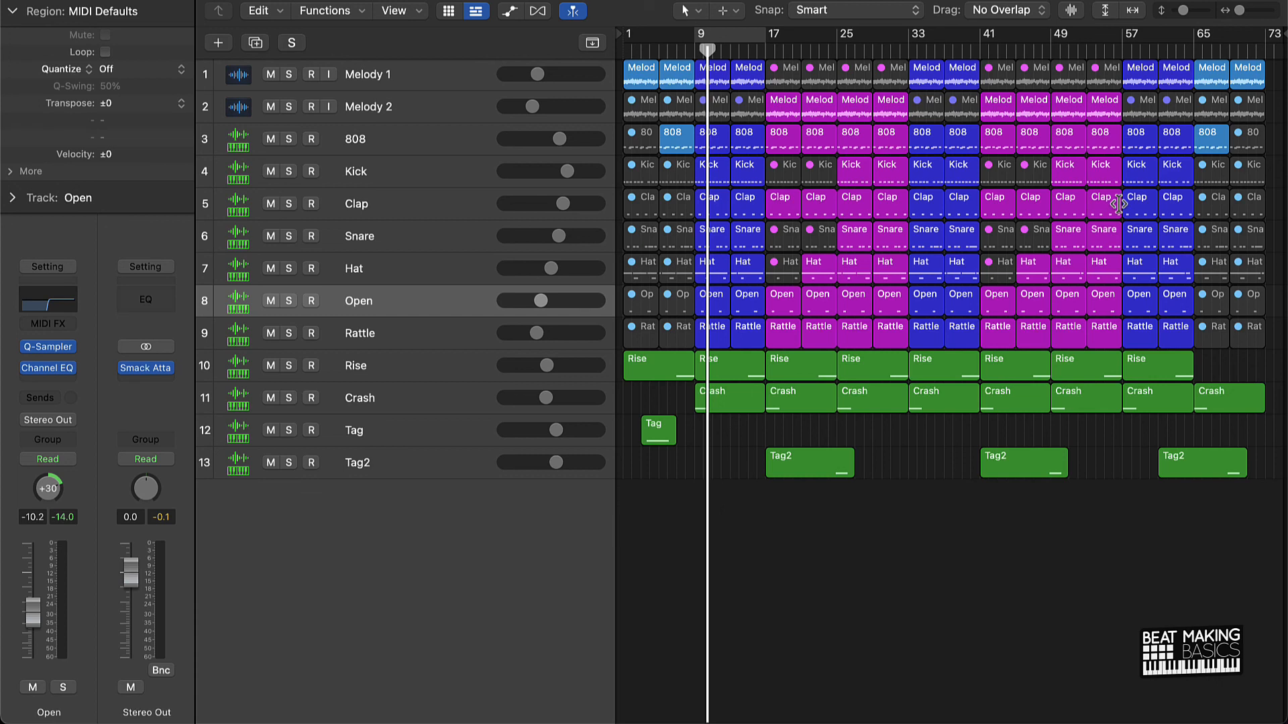
{"action": "mouse_move", "coordinate": [1110, 212]}
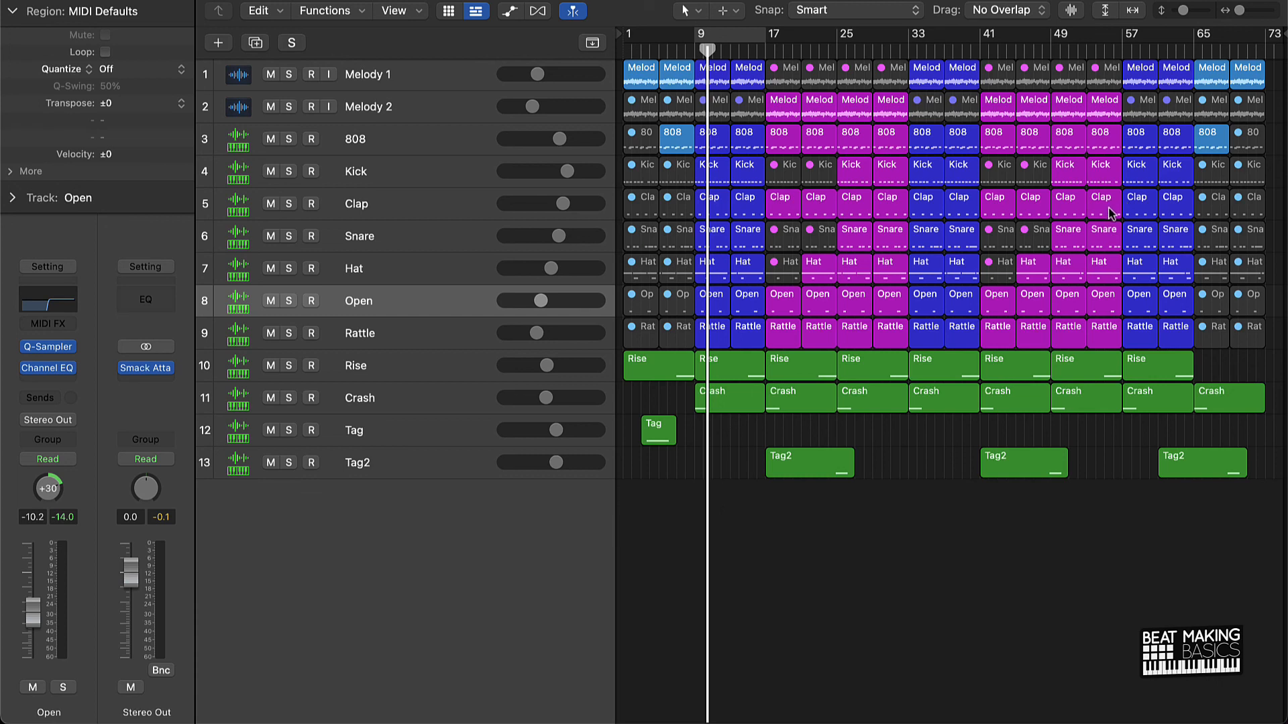